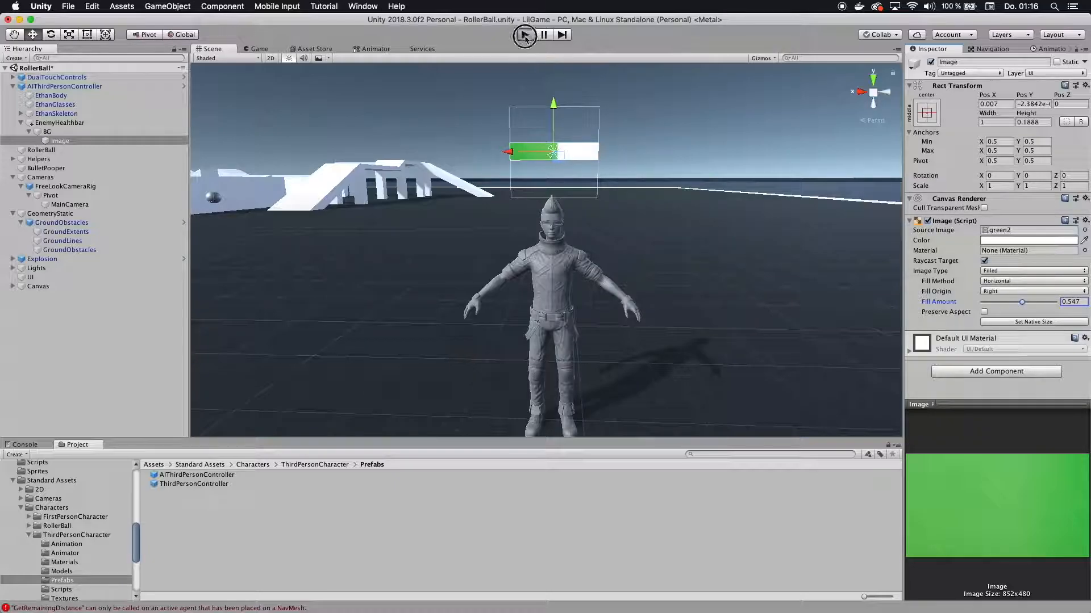
Briefly run and stop the game to preview the current health bar.
left_click(523, 35)
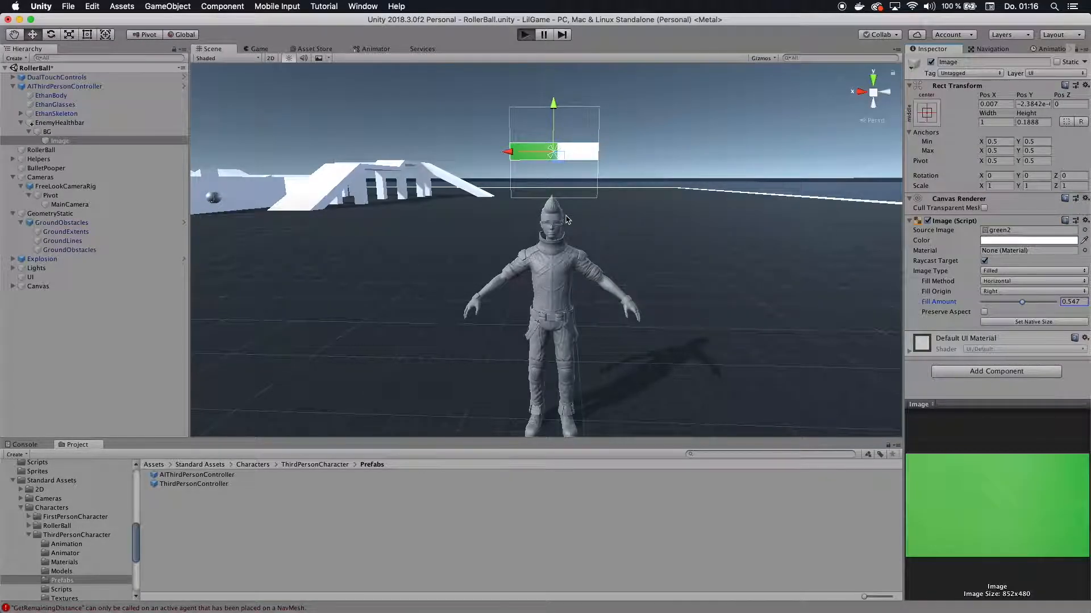
left_click(524, 34)
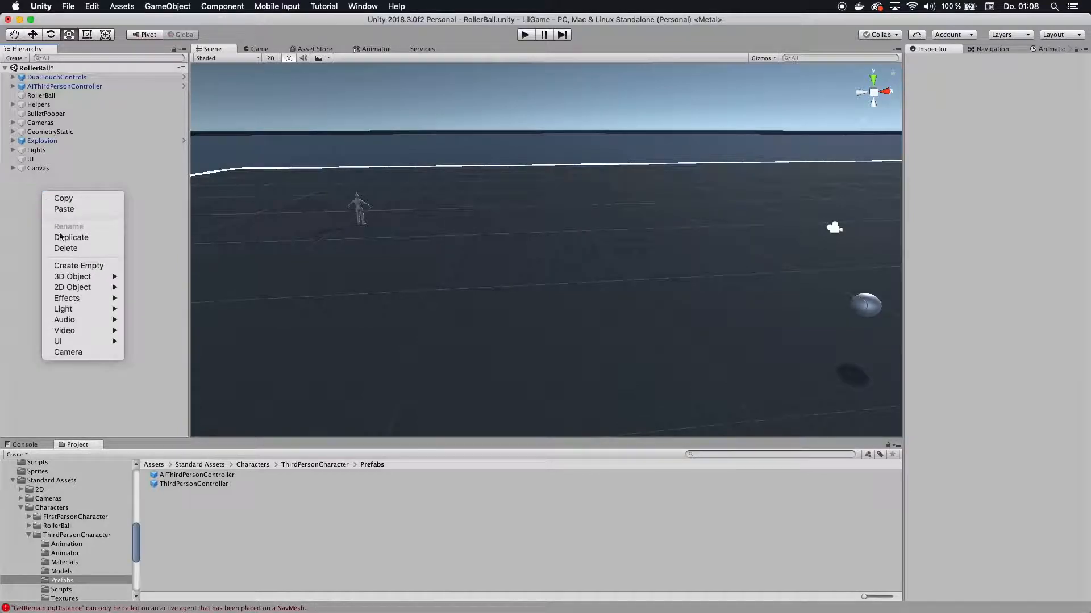
mouse_move(41, 175)
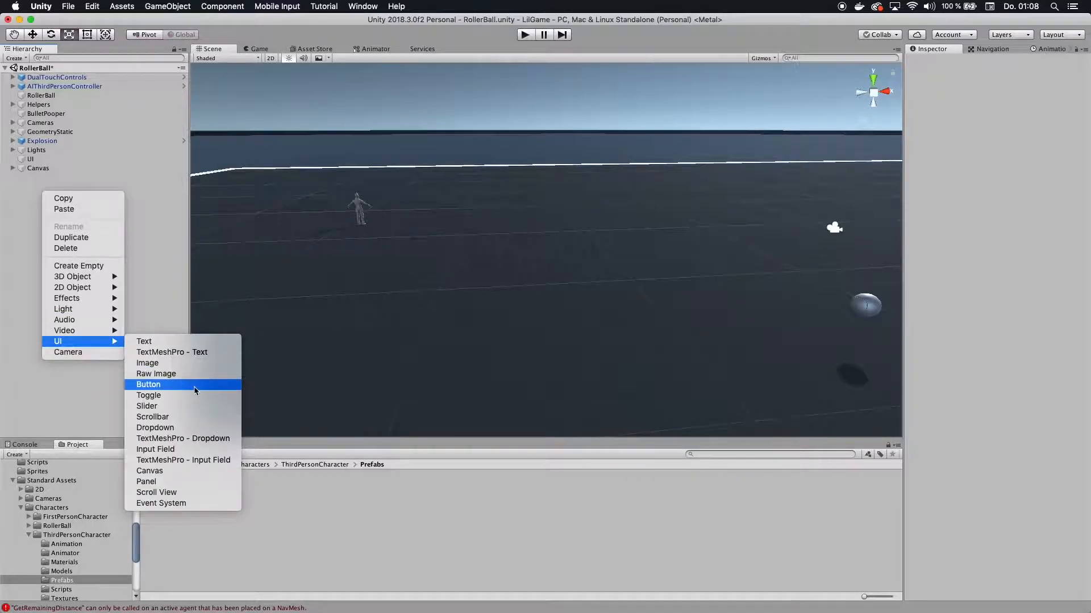
mouse_move(68, 352)
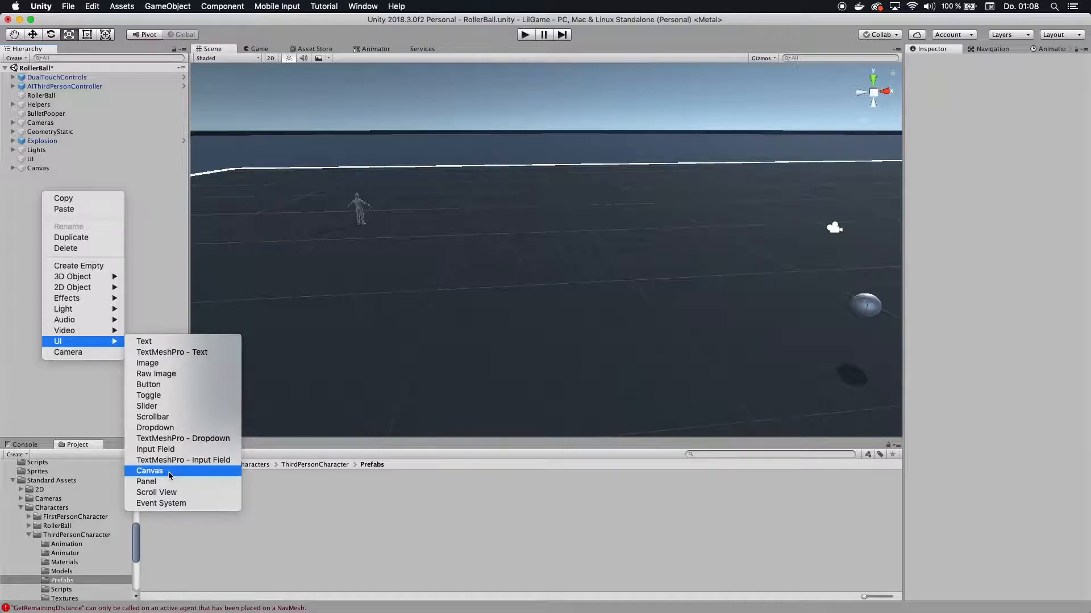
Create a UI canvas named EnemyHealthbar with Render Mode set to World Space.
left_click(149, 470)
type("Enemy")
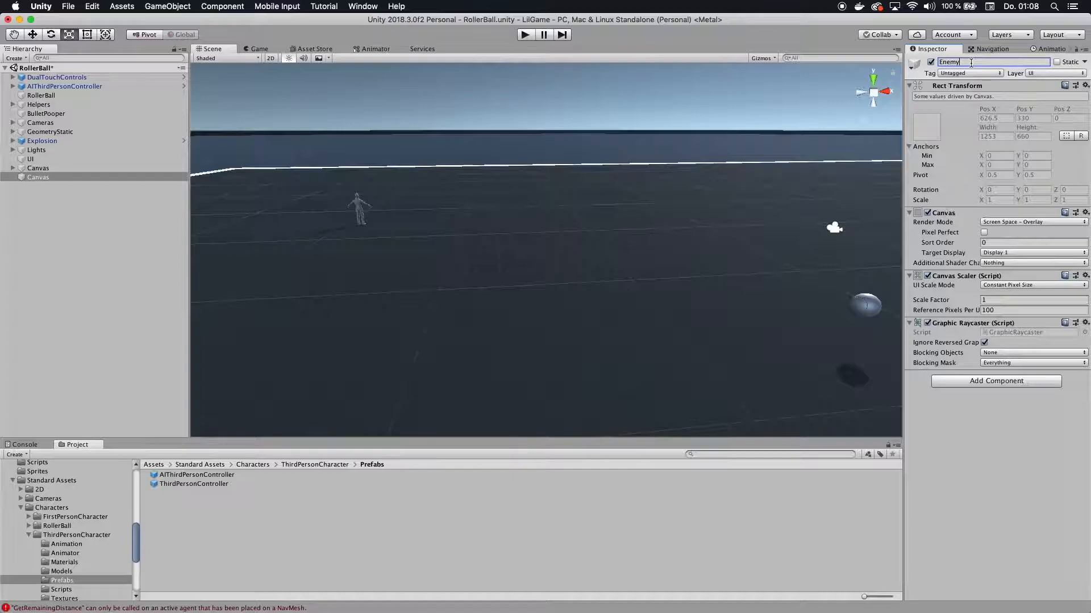
type("Healthbar")
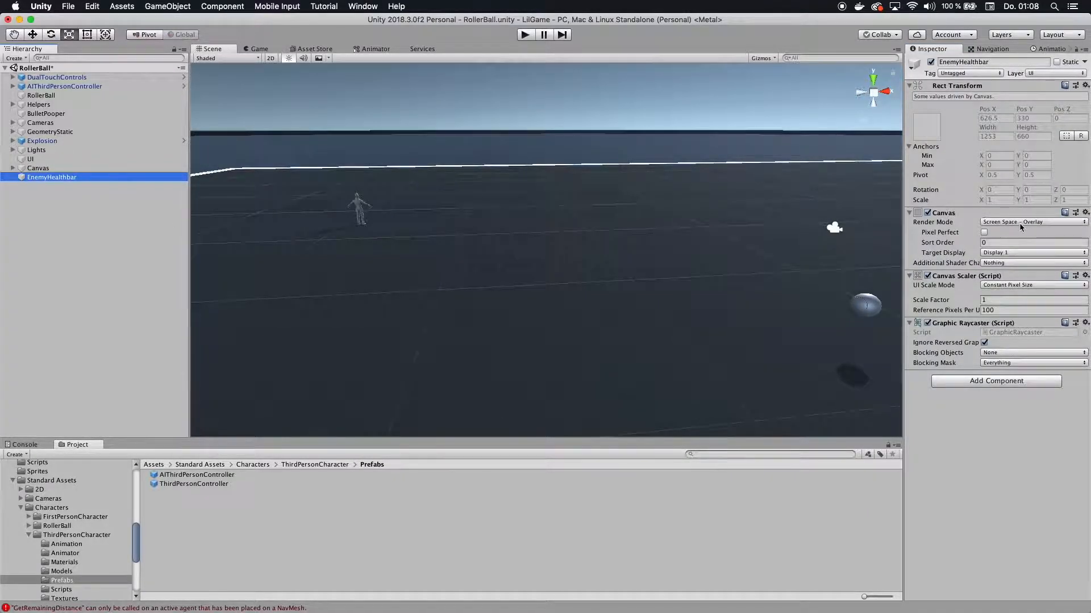
left_click(1033, 221)
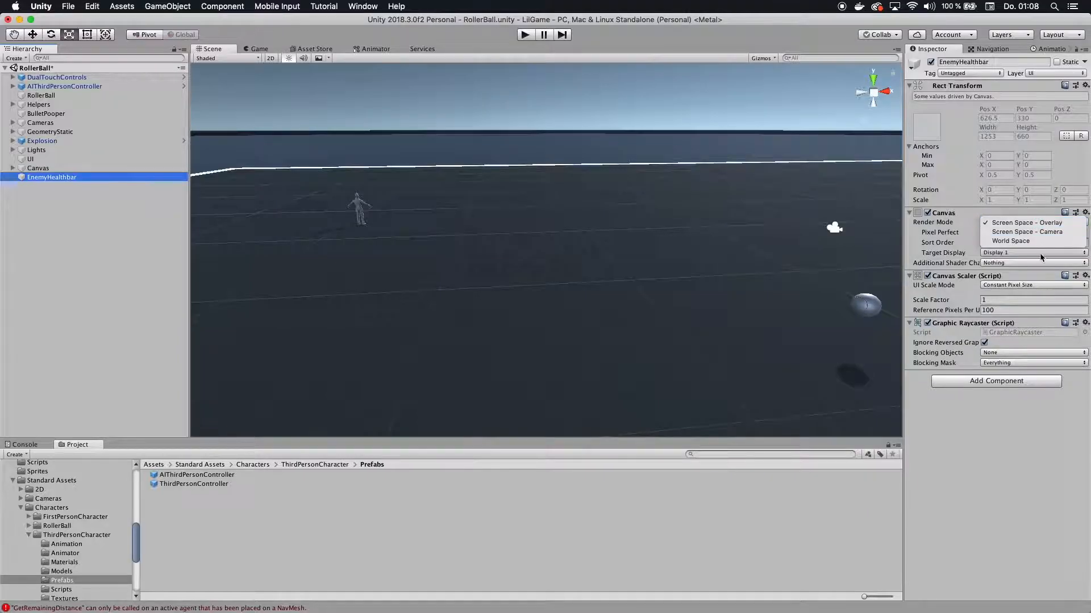
left_click(1010, 241)
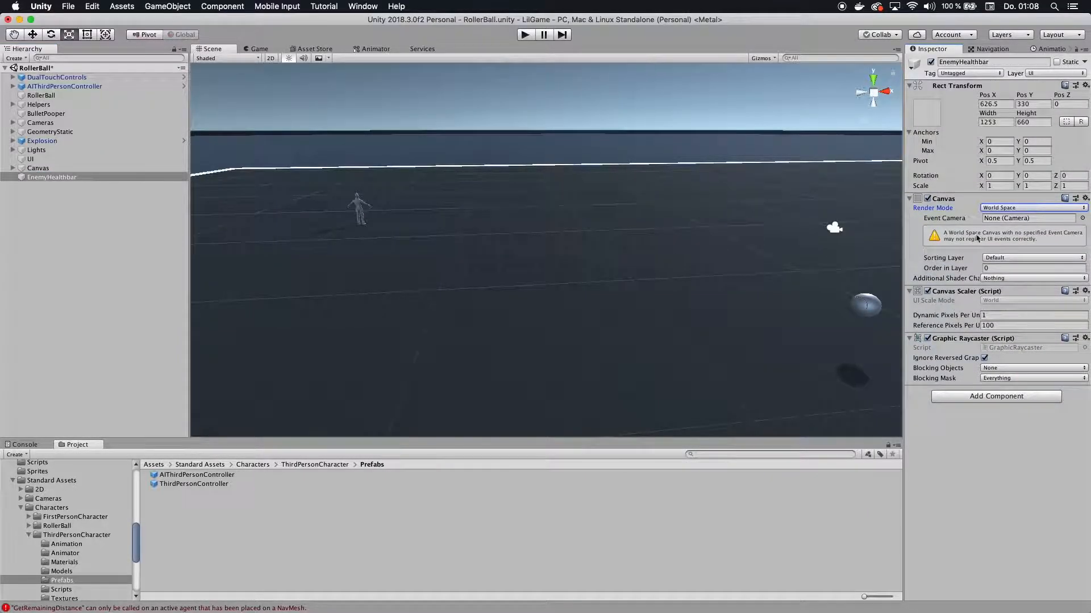
mouse_move(715, 232)
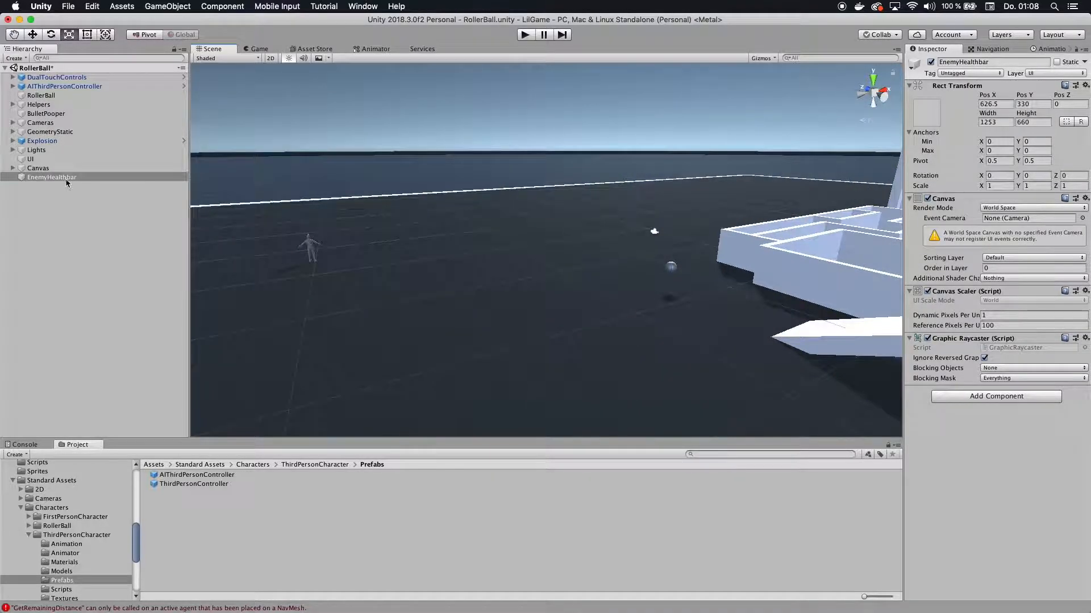
Reset EnemyHealthbar's Rect Transform to defaults, giving it a 100 × 100 size.
left_click(51, 177)
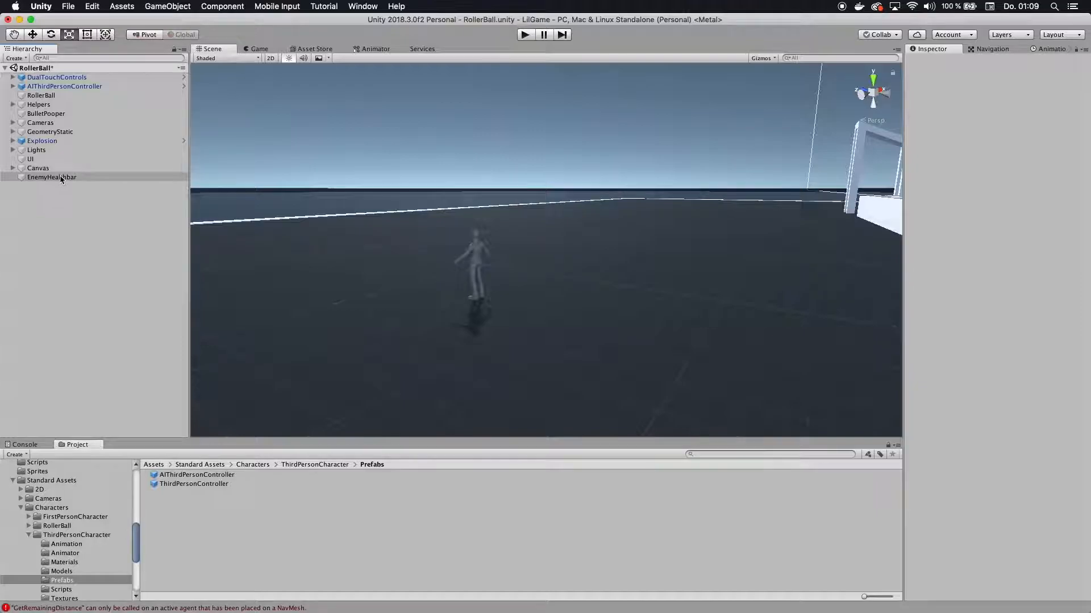
left_click(51, 177)
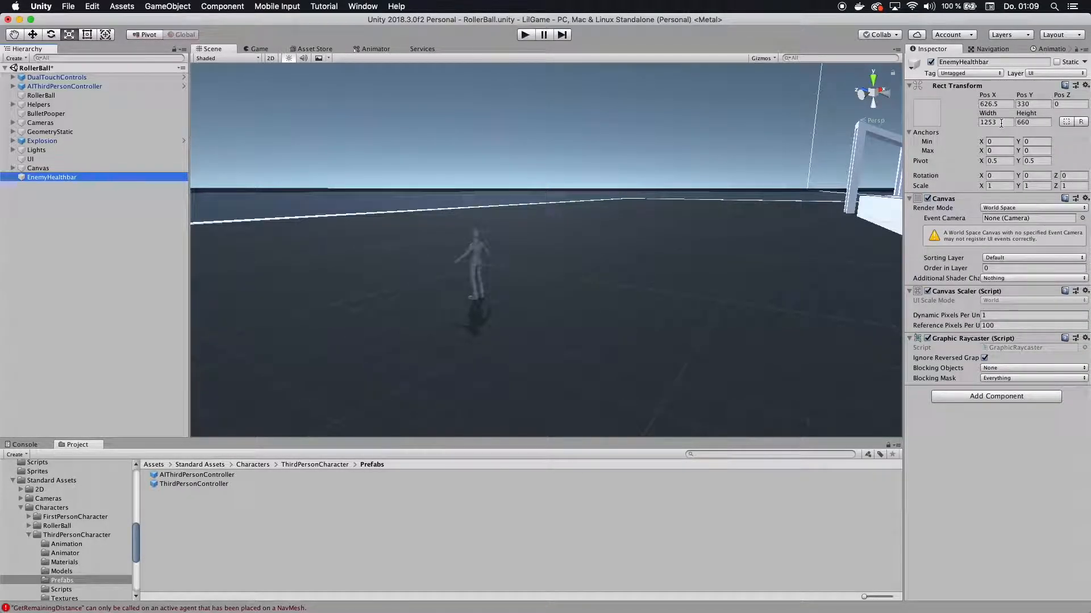
triple_click(995, 122)
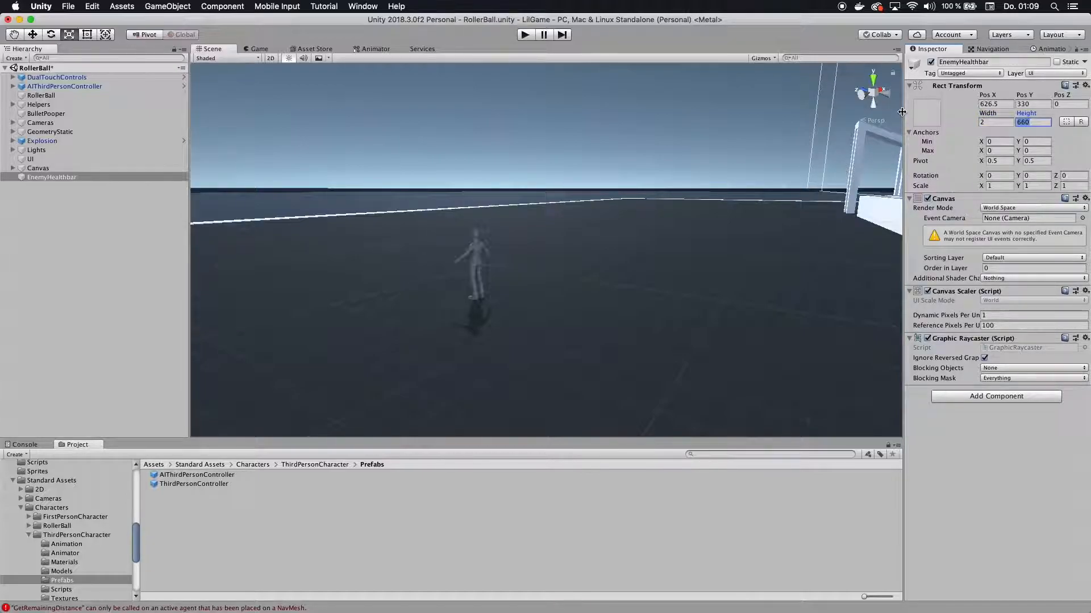
type("2")
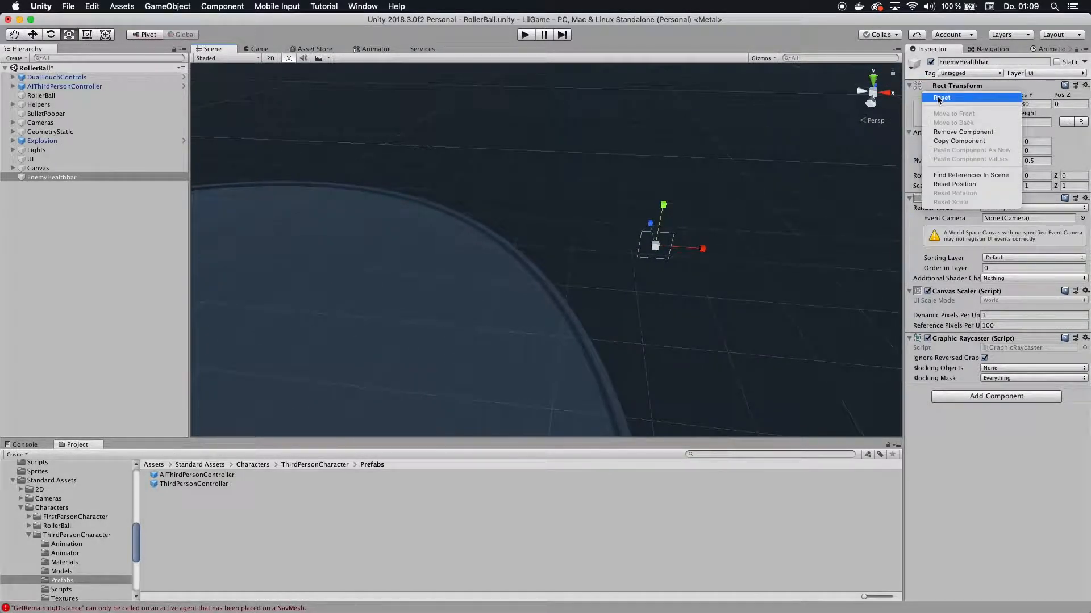
left_click(940, 98)
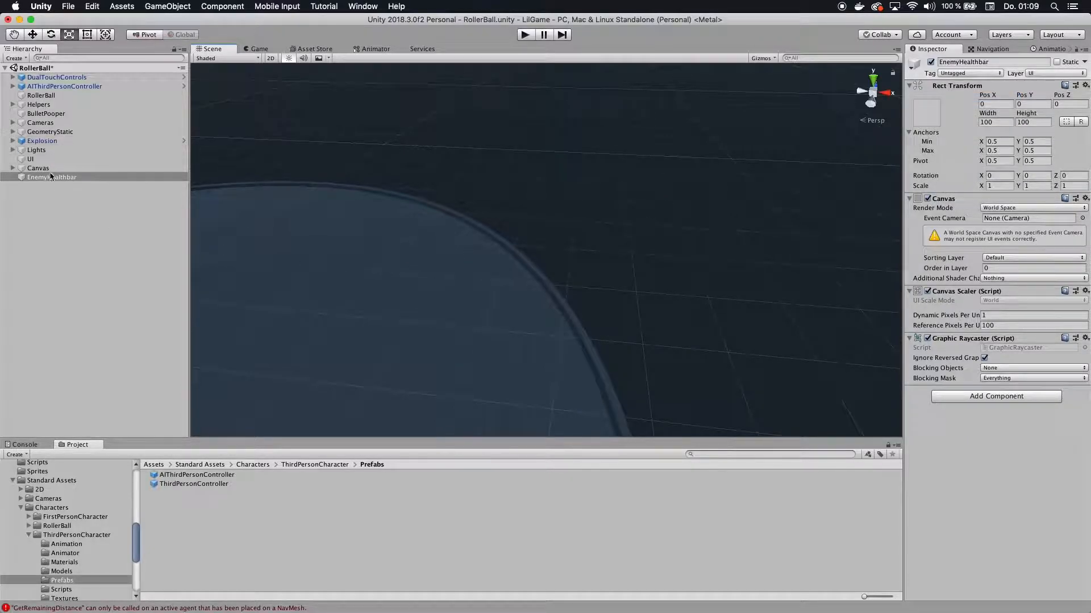
left_click(51, 177)
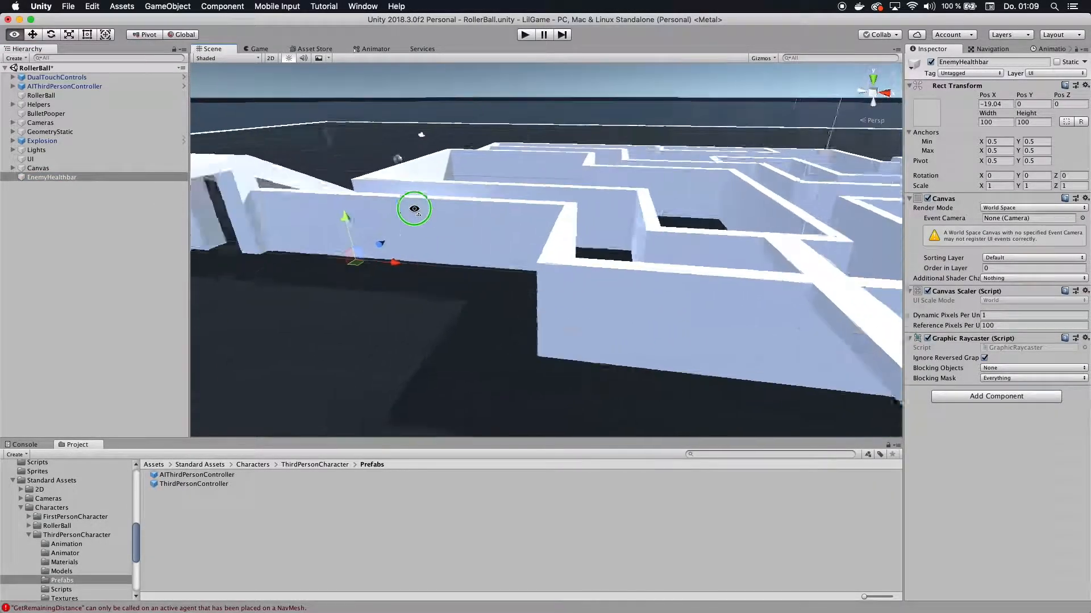
Move the canvas toward the character and shrink its width and height to 0.01.
left_click_drag(413, 208, 237, 206)
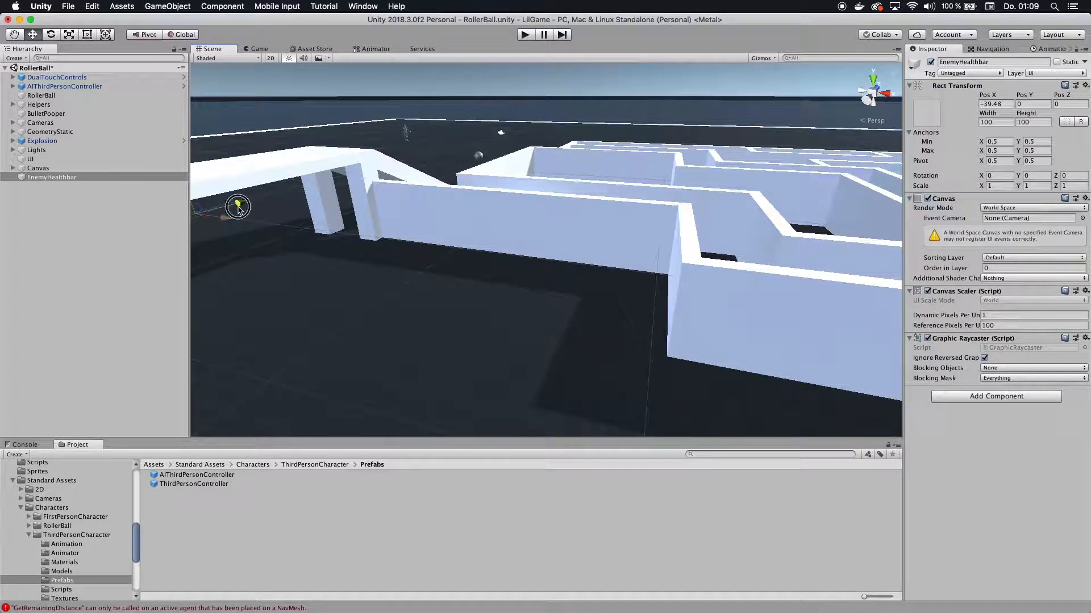
left_click_drag(237, 209, 358, 150)
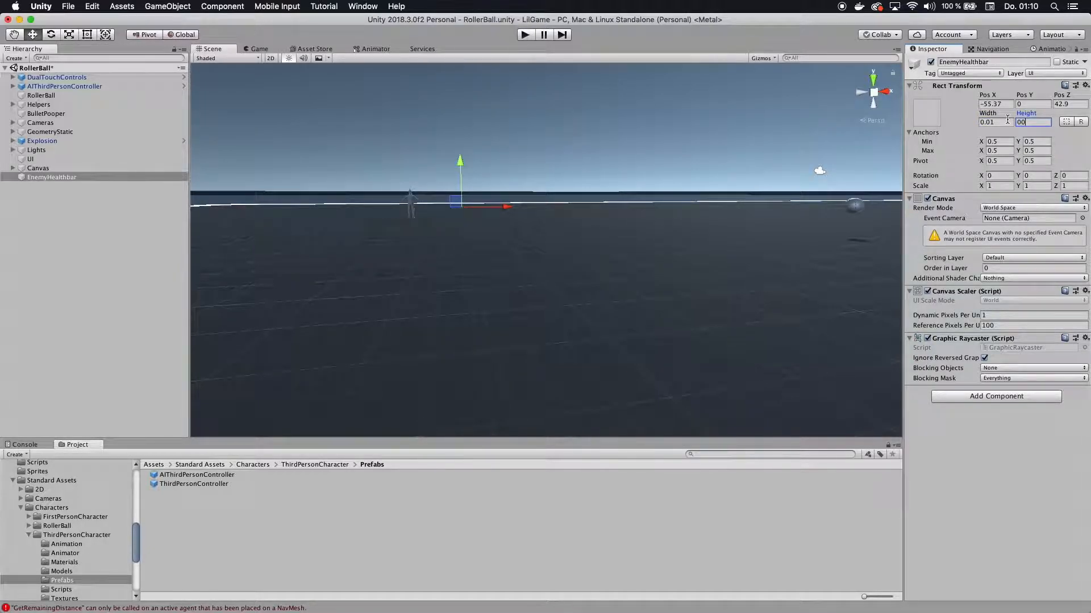
type("0.01")
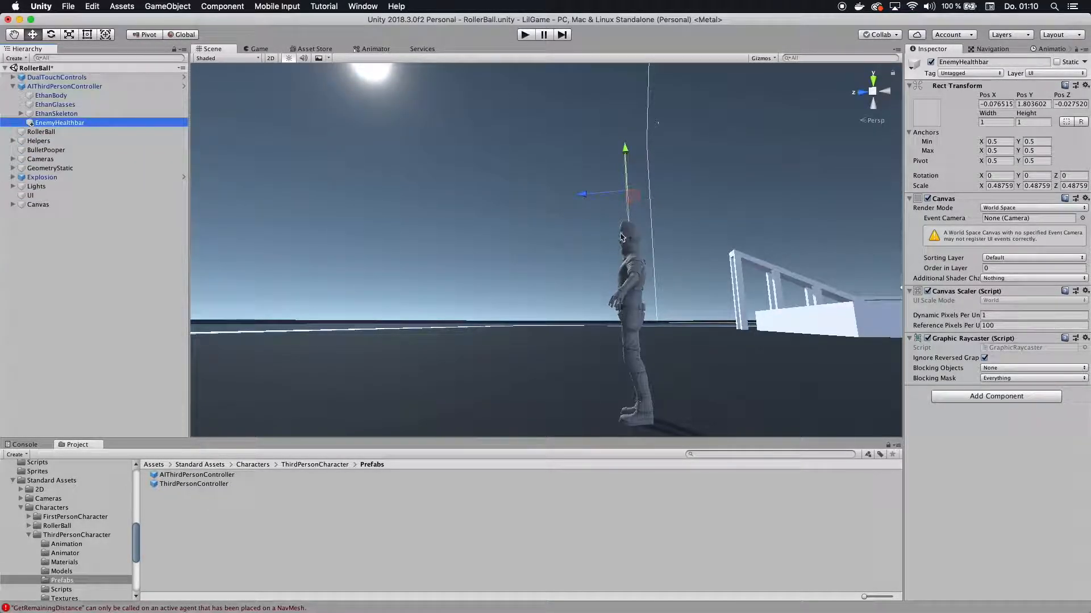
mouse_move(636, 179)
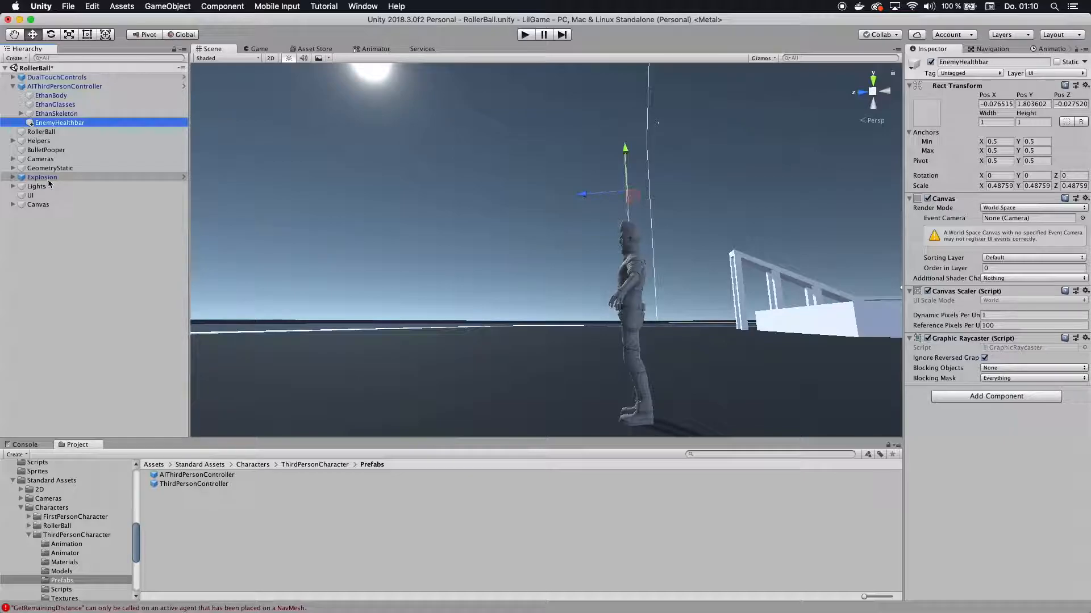
mouse_move(70, 132)
type("0.101")
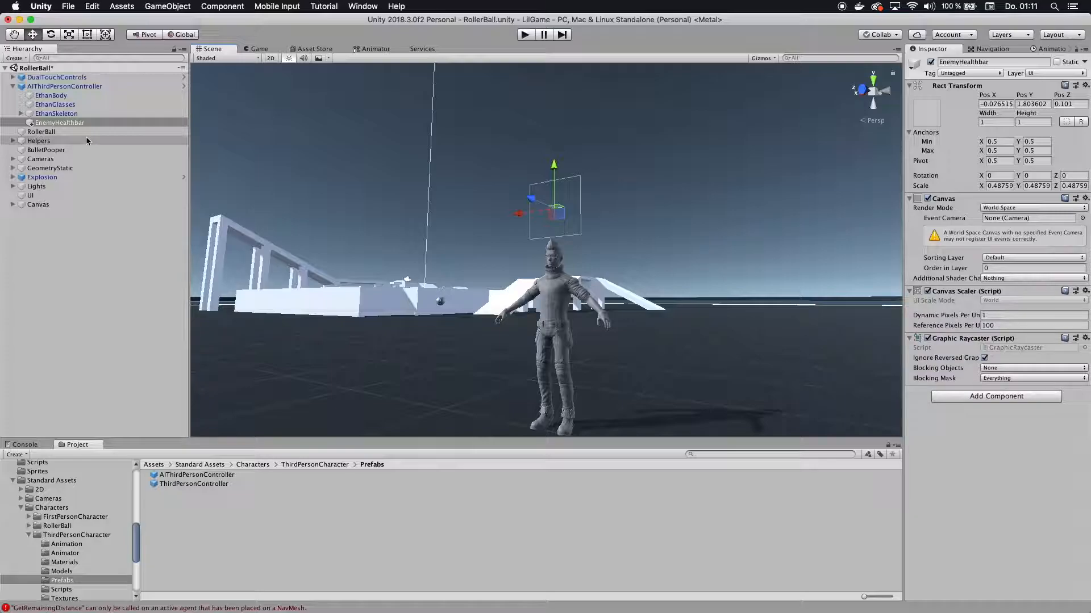
Add a UI Image named BG inside the EnemyHealthbar canvas.
right_click(59, 123)
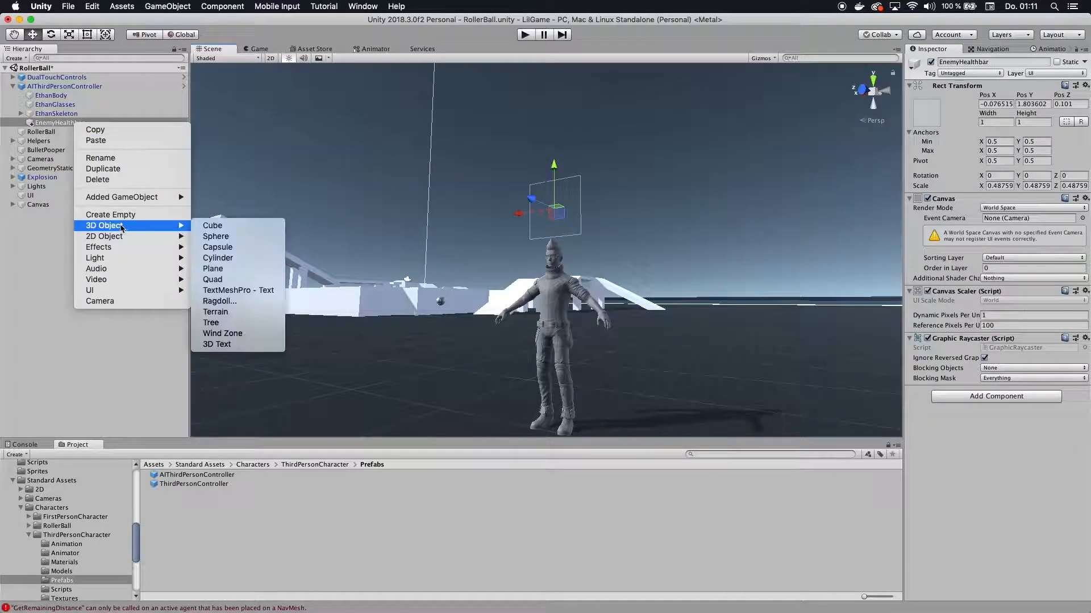
mouse_move(95, 290)
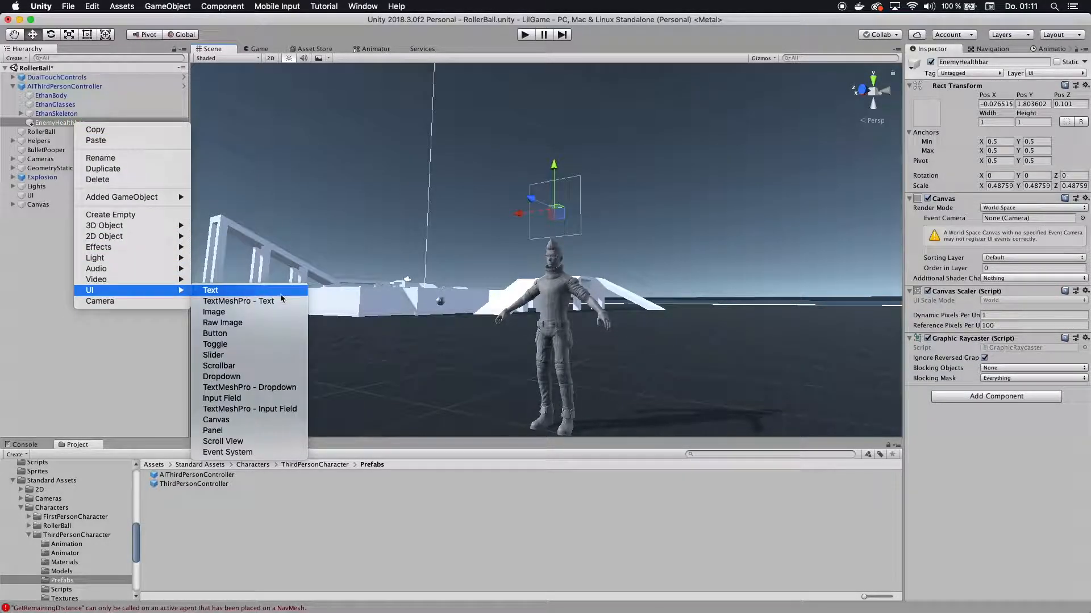
mouse_move(214, 311)
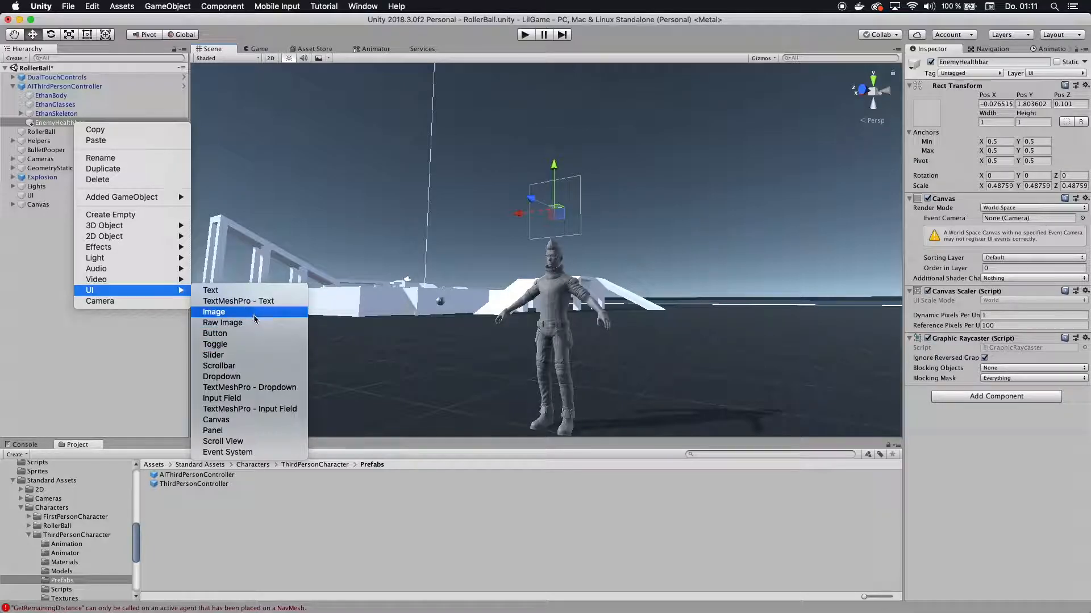
left_click(213, 311)
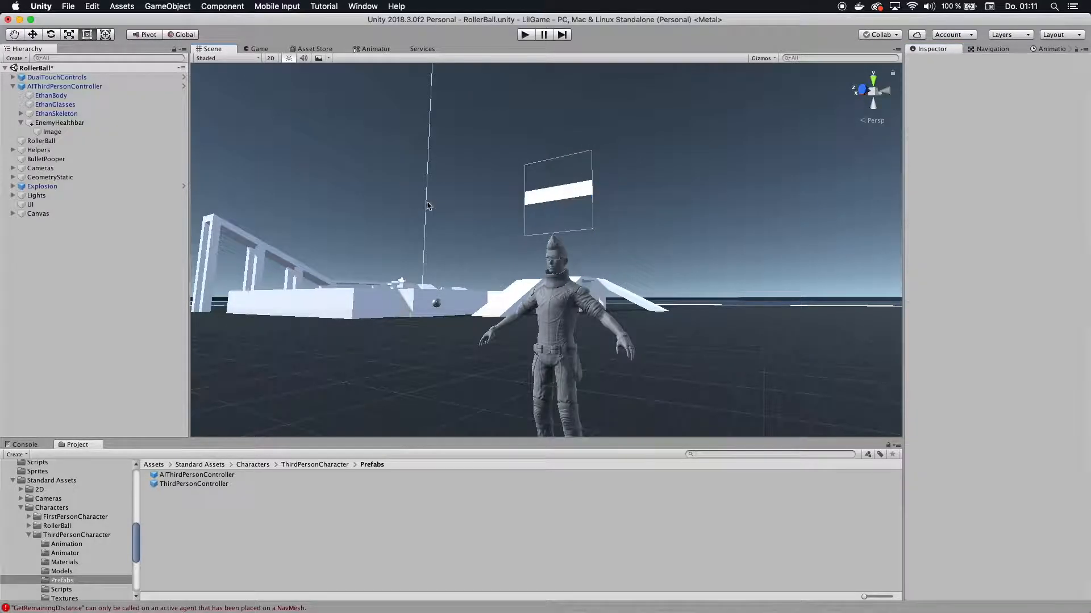
left_click(51, 132)
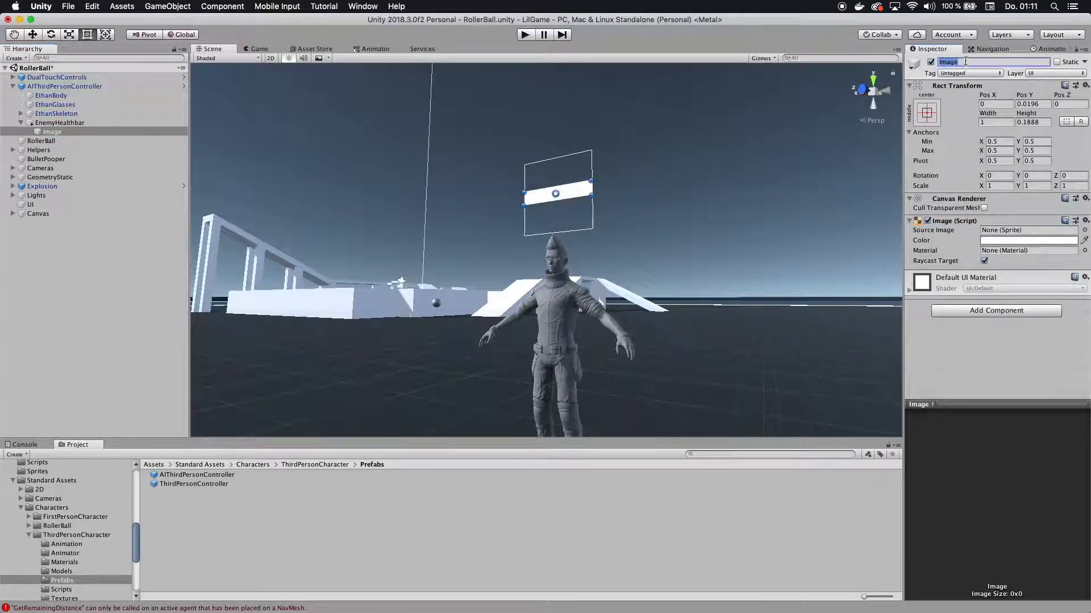
Add a child Image under BG using green2, filled horizontally.
right_click(47, 132)
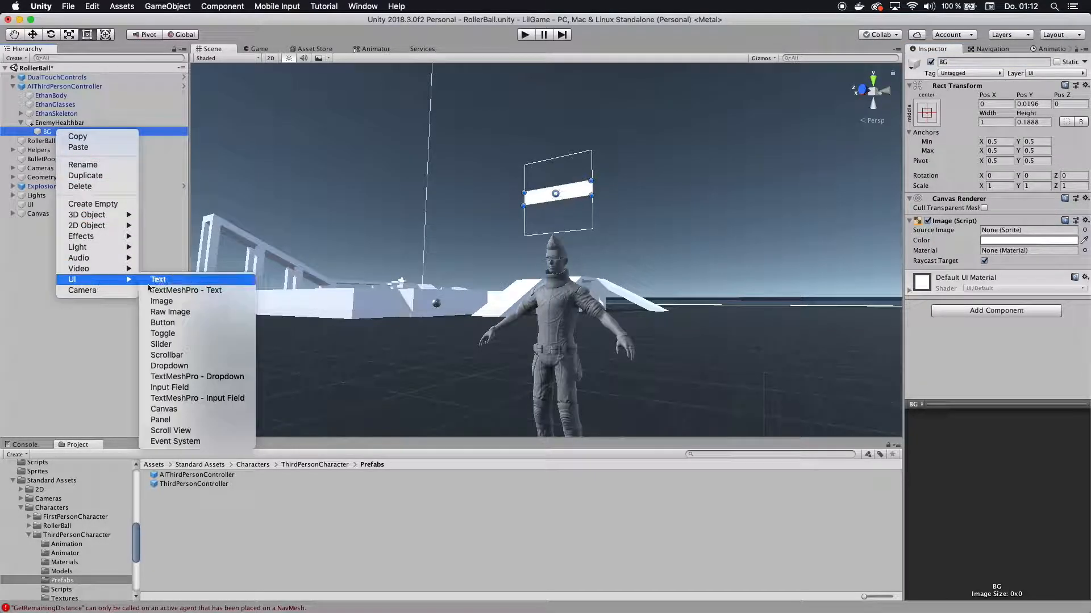
left_click(161, 300)
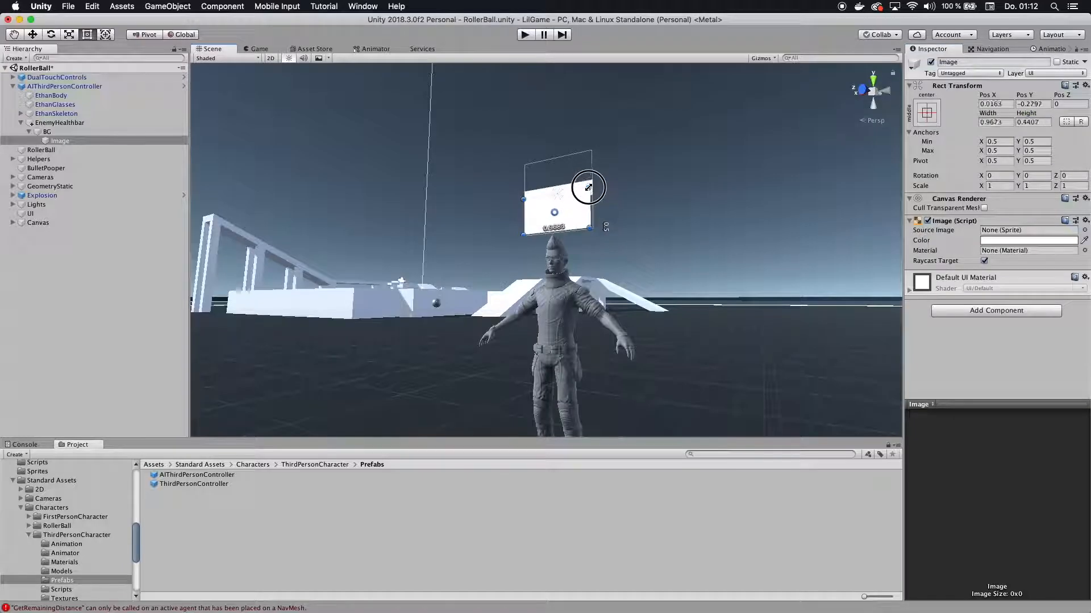
left_click(1080, 230)
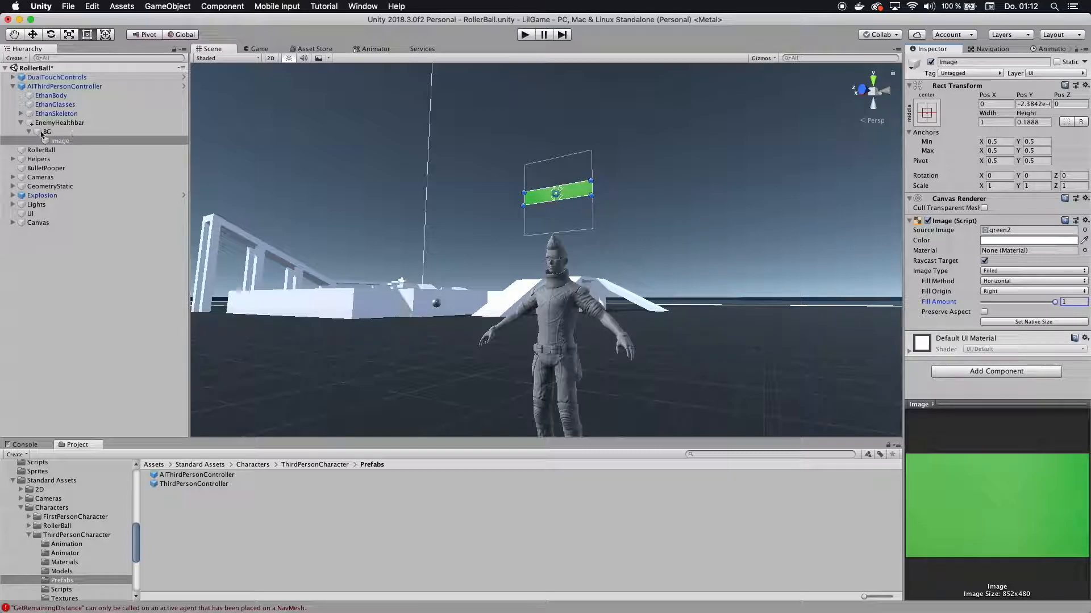
Collapse EnemyHealthbar, run the game, then switch to the LookAtCam.cs tutorial page.
left_click(22, 122)
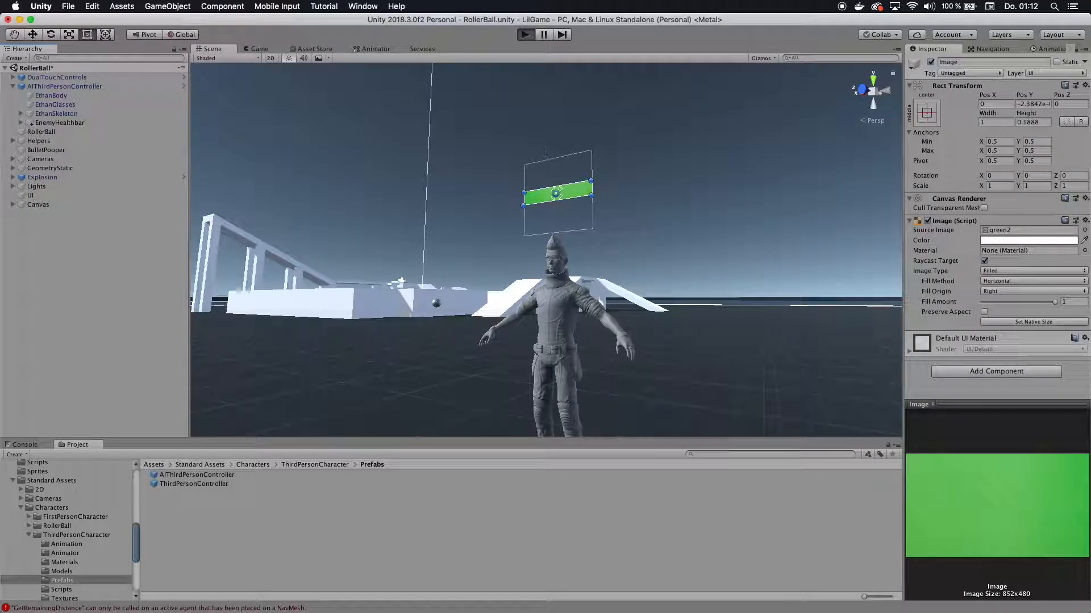
left_click(525, 34)
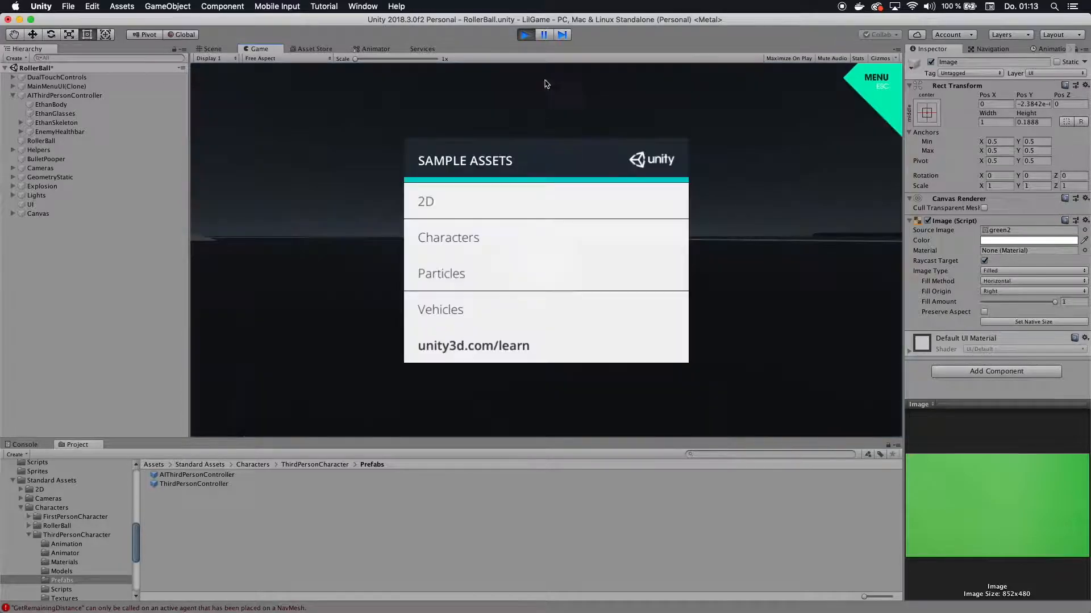
left_click(212, 49)
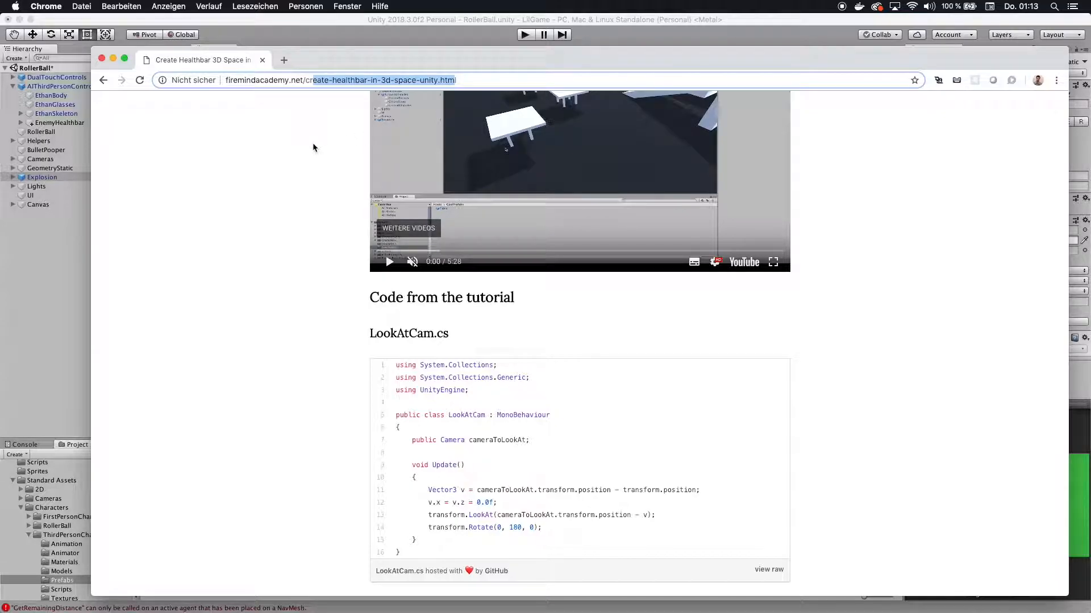
mouse_move(309, 320)
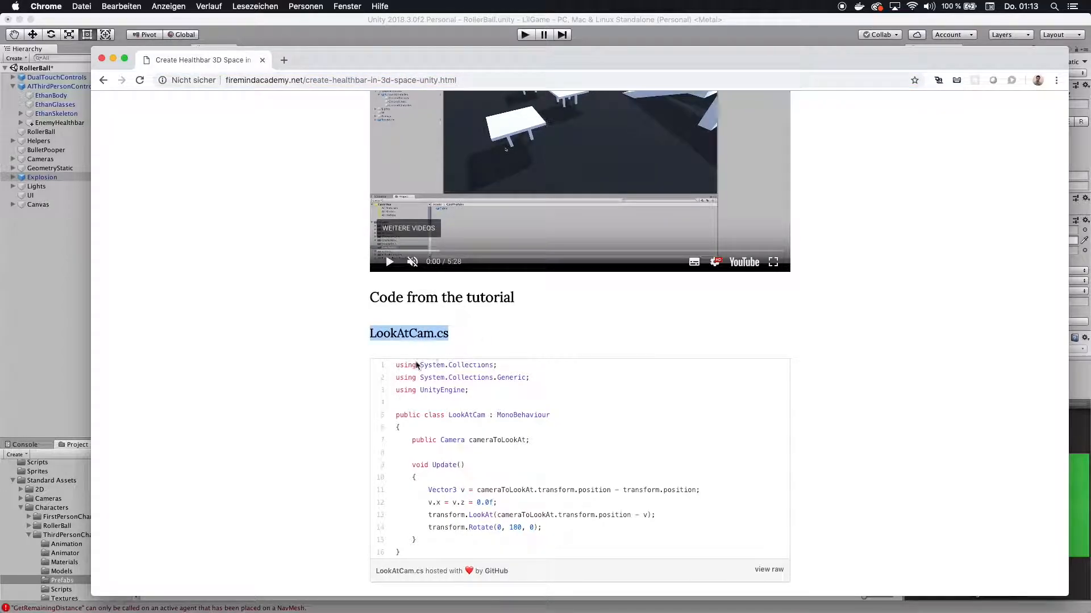
Return from the tutorial page to the Unity editor.
left_click(109, 313)
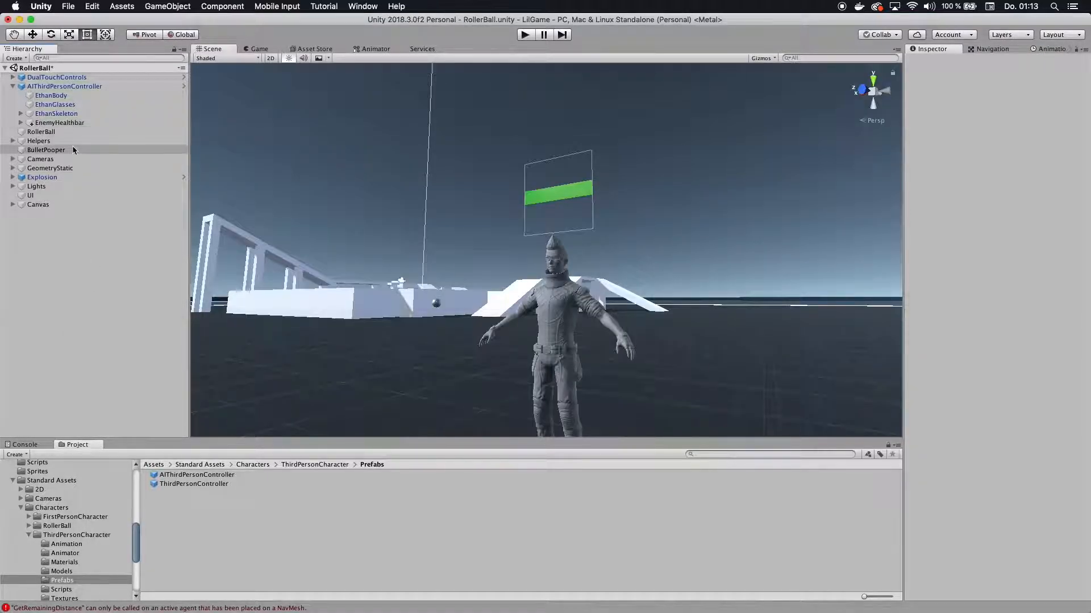
Attach a new script named LookAtCam to EnemyHealthbar and open it for editing.
left_click(59, 123)
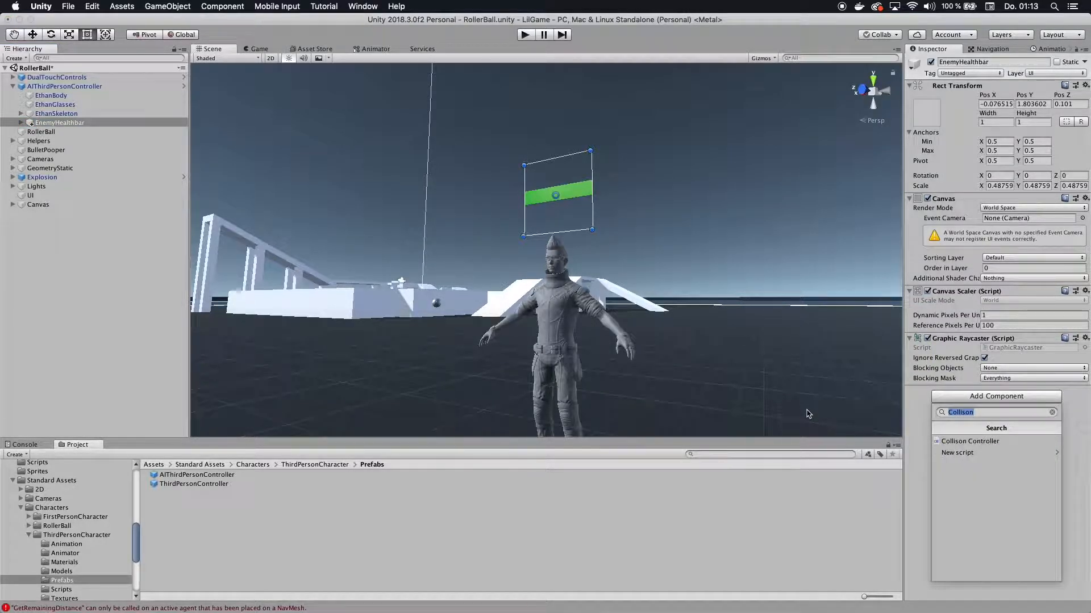
left_click(956, 453)
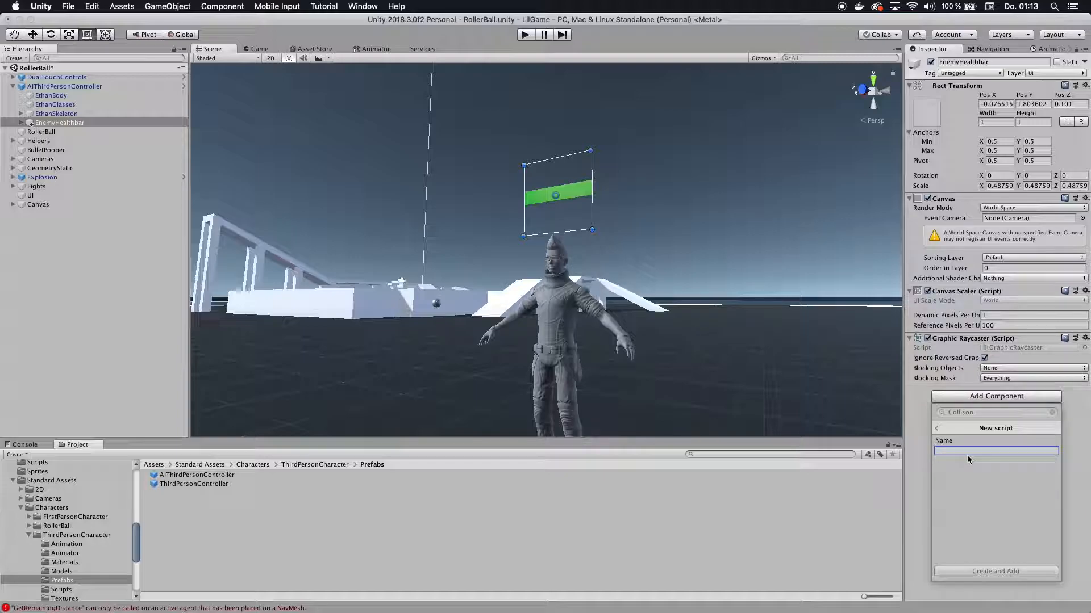
type("LookAtCam")
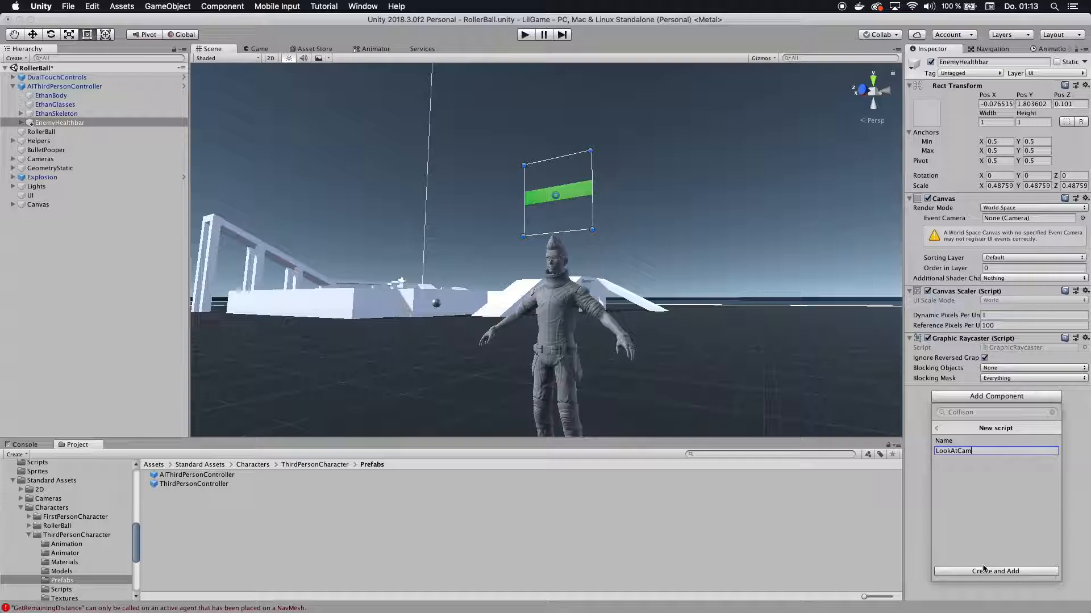
left_click(996, 572)
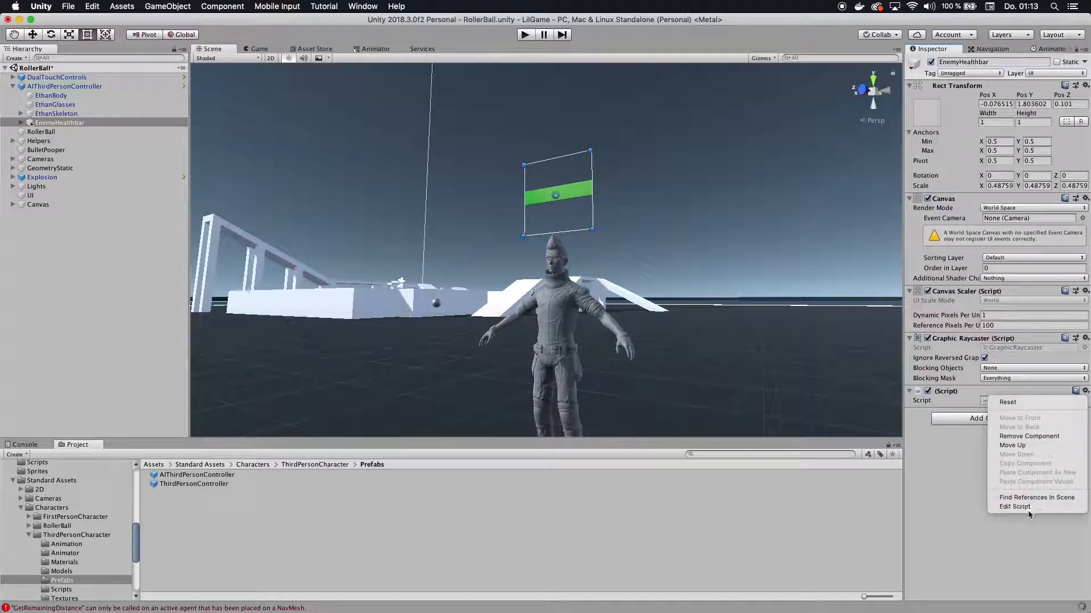
left_click(1013, 506)
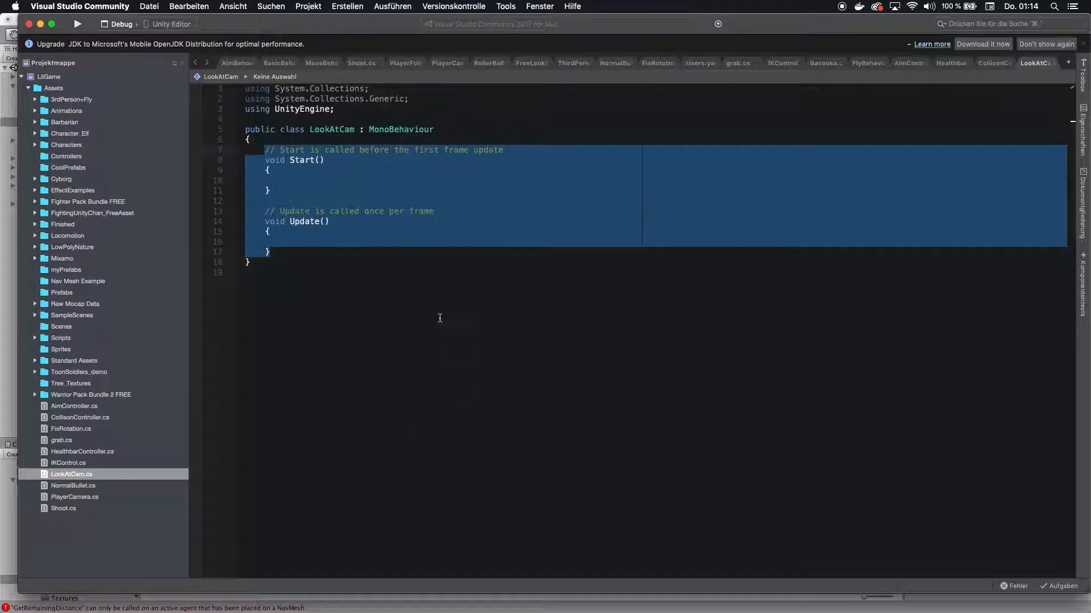
Replace the Start/Update stubs with the tutorial's cameraToLookAt field and Update method.
left_click(335, 299)
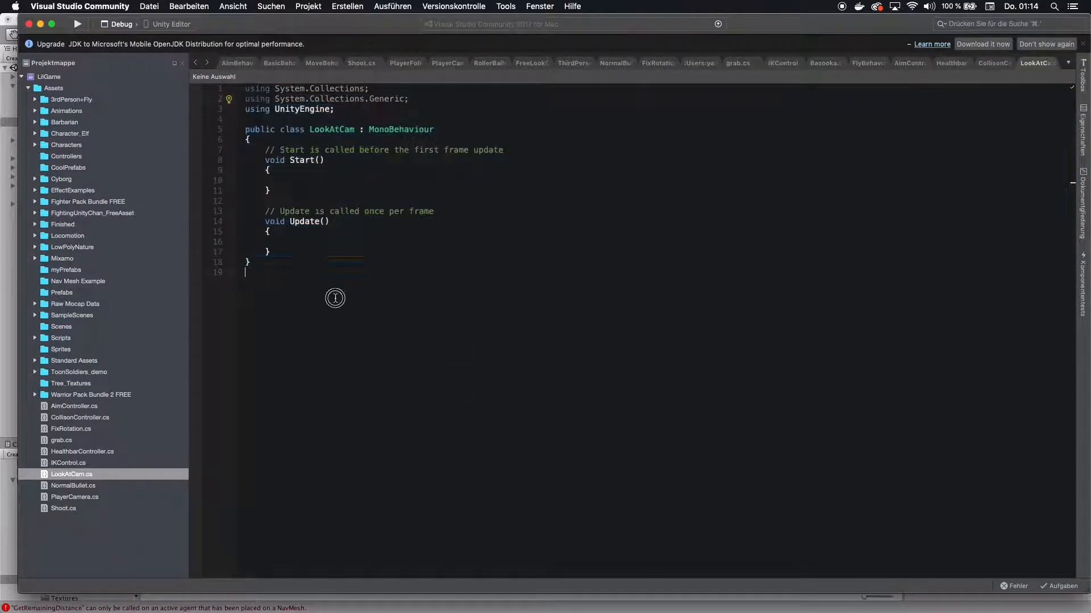
left_click(246, 263)
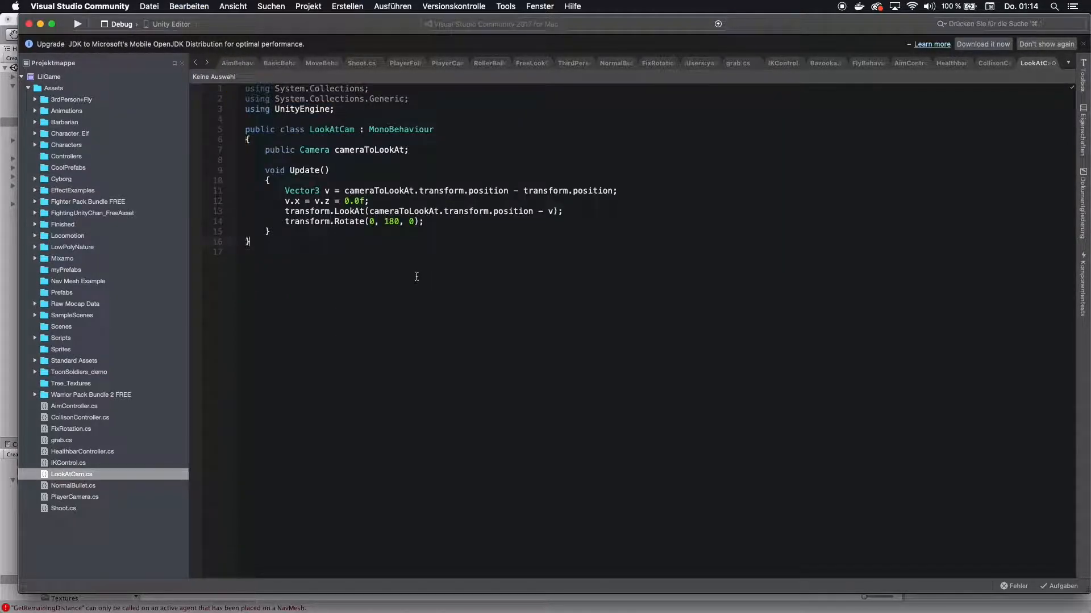
mouse_move(314, 150)
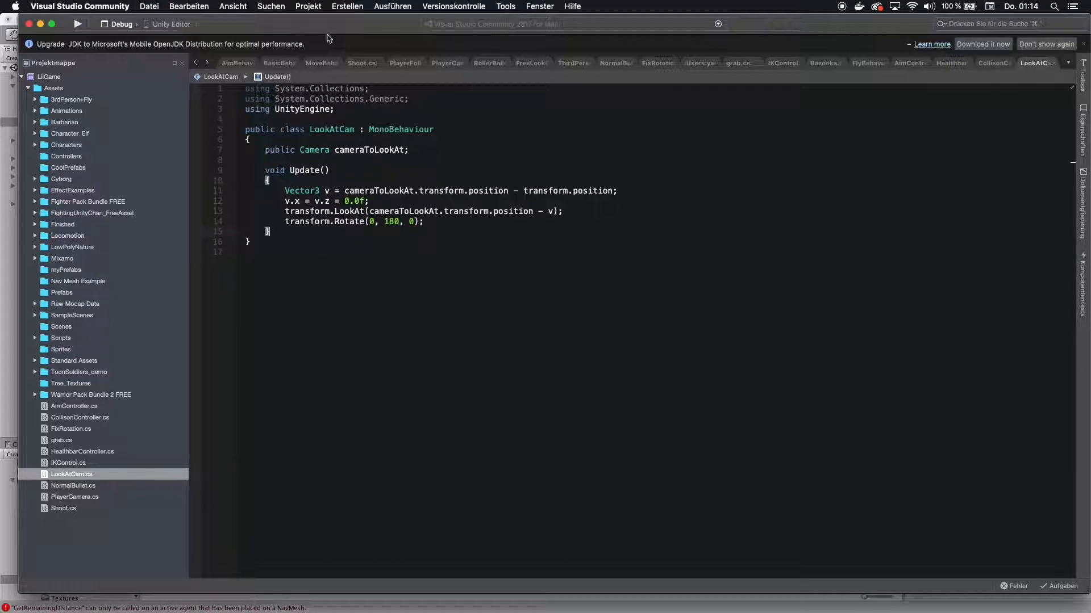
mouse_move(86, 307)
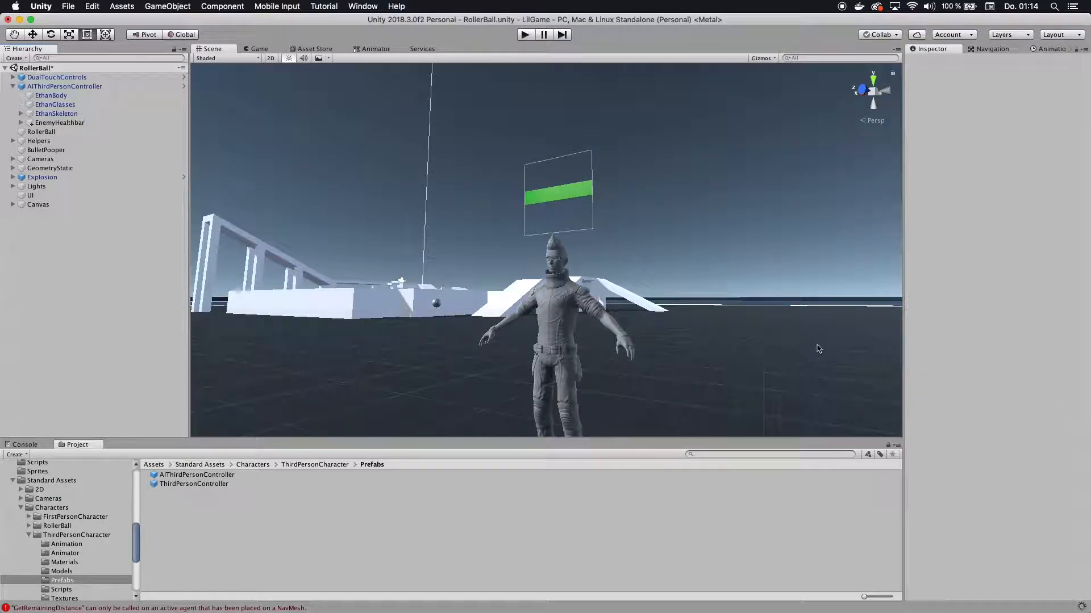
Assign MainCamera to LookAtCam's Camera To Look At field and start the game.
left_click(56, 113)
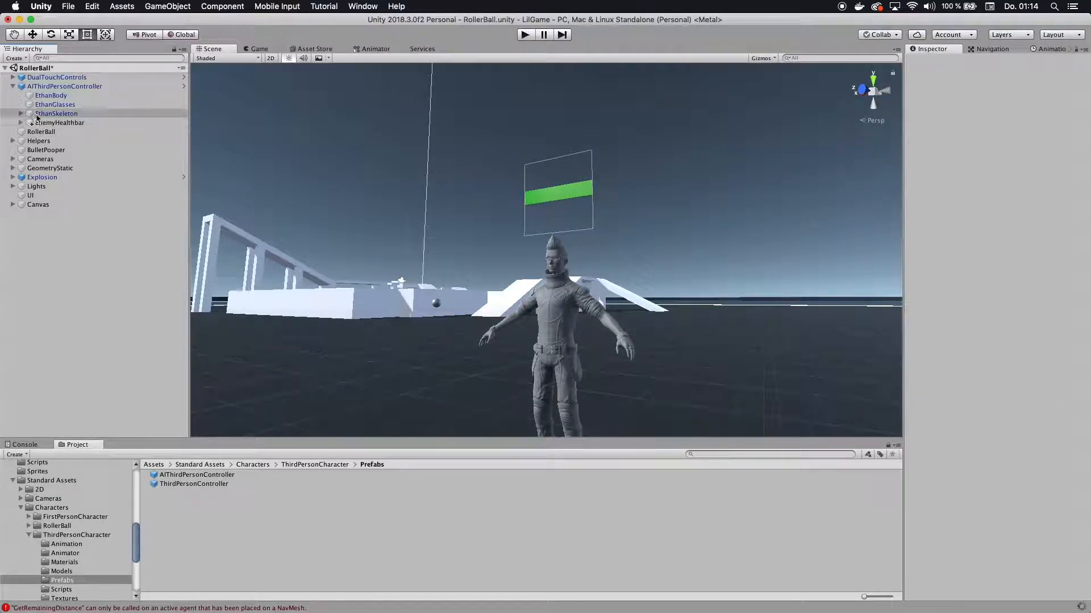
left_click(59, 123)
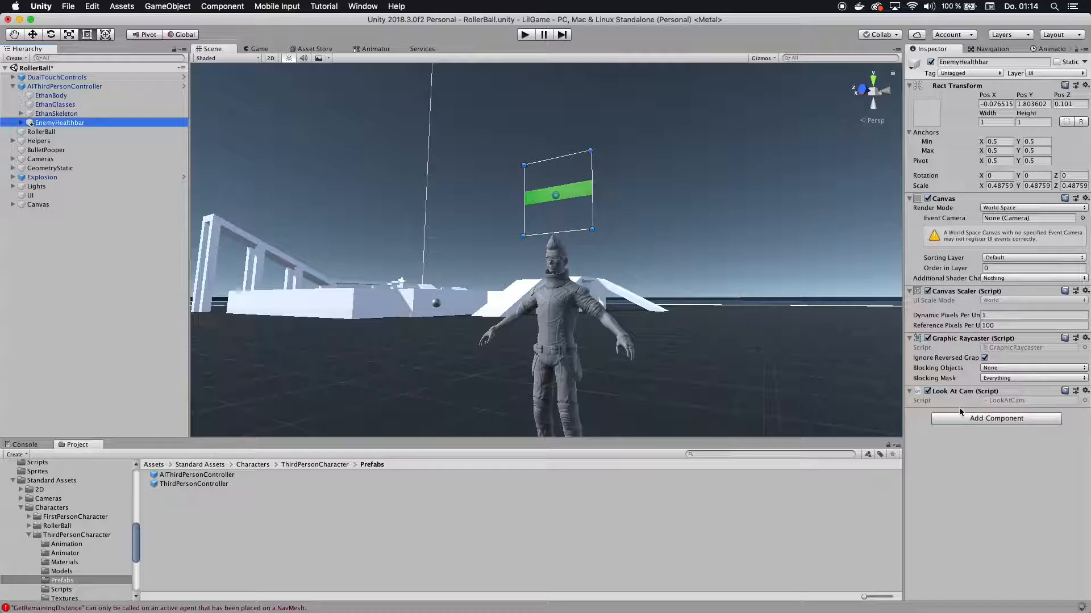
left_click(909, 391)
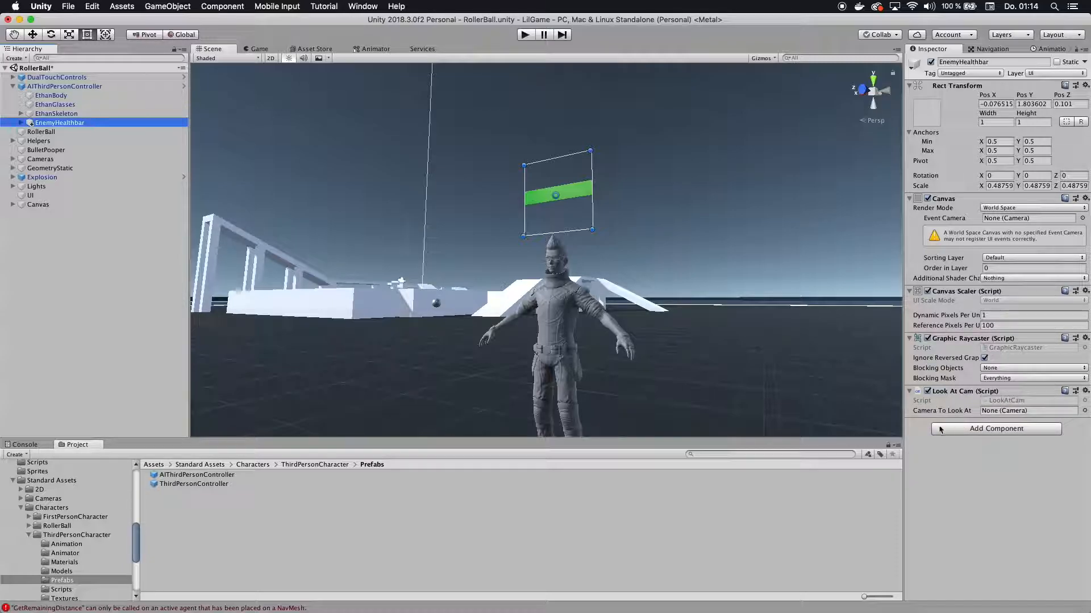
mouse_move(984, 416)
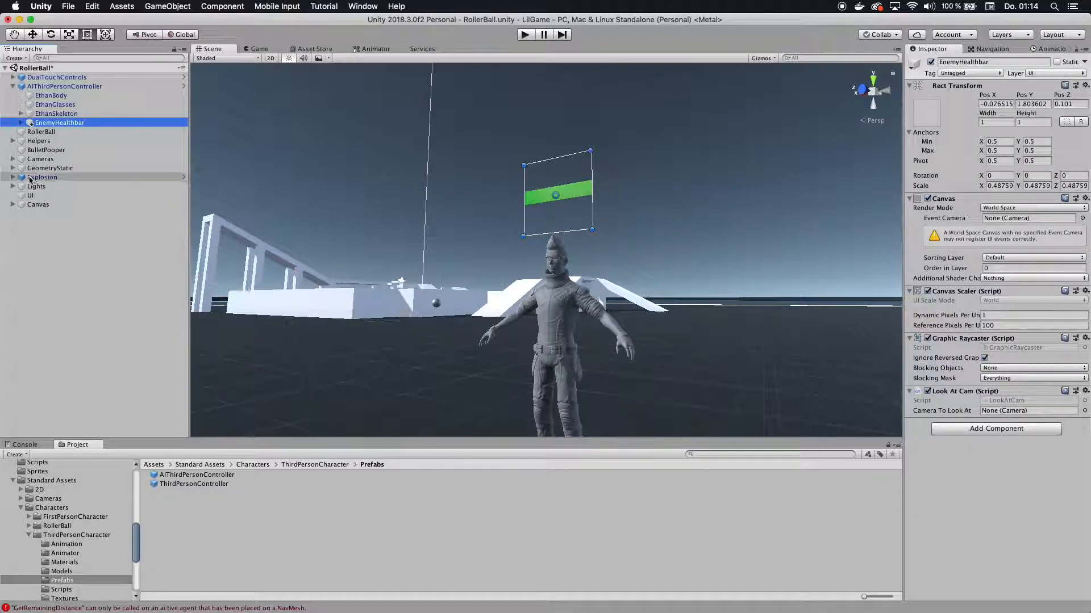
left_click(22, 159)
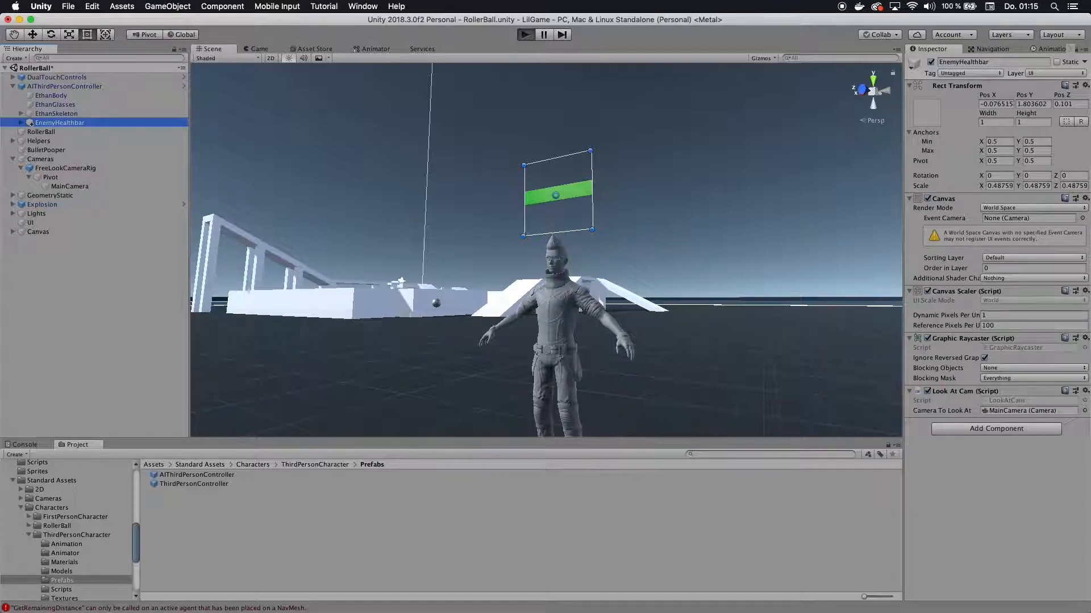
left_click(525, 34)
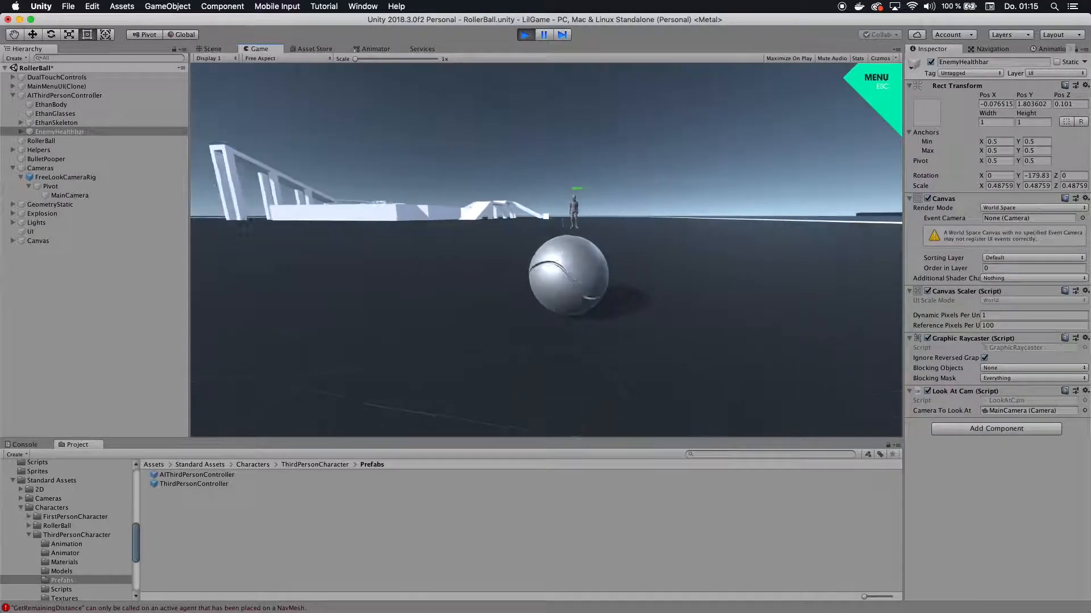
Stop play mode after watching the bar face the camera, then switch to the browser.
left_click(525, 34)
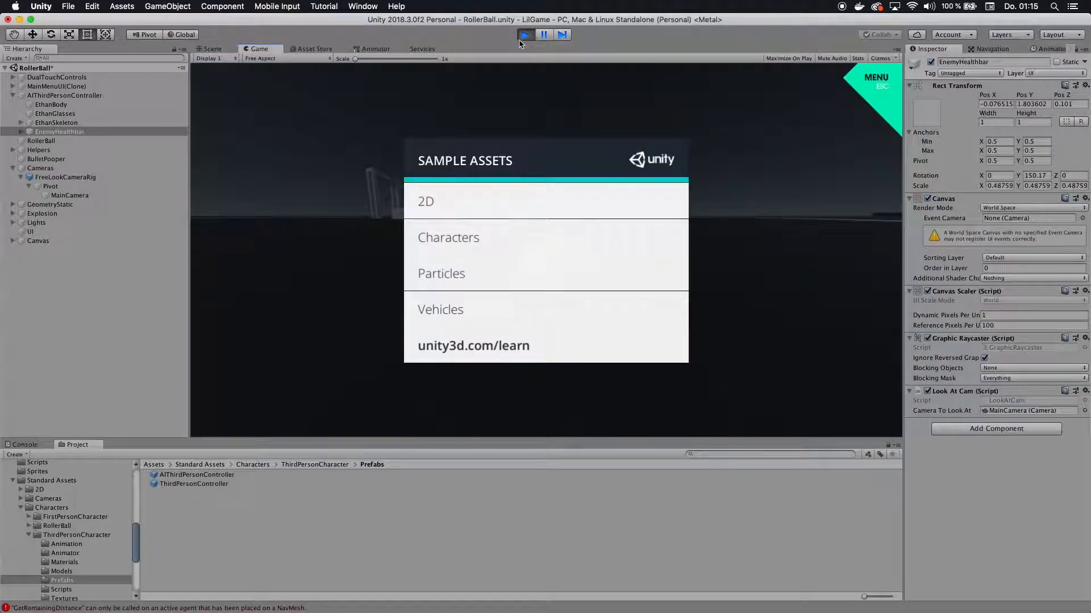
left_click(524, 35)
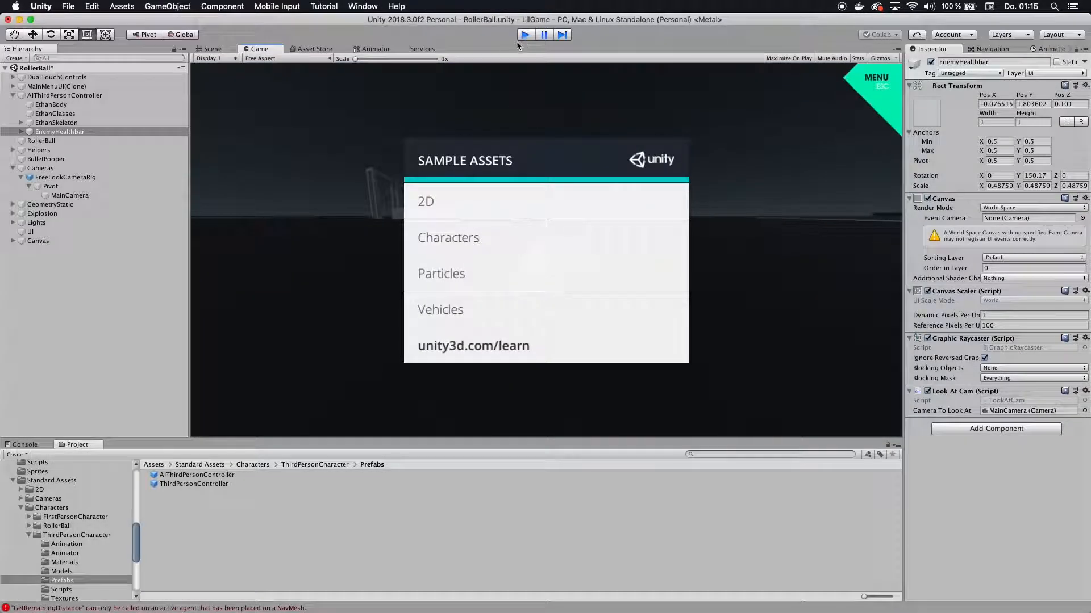
left_click(213, 49)
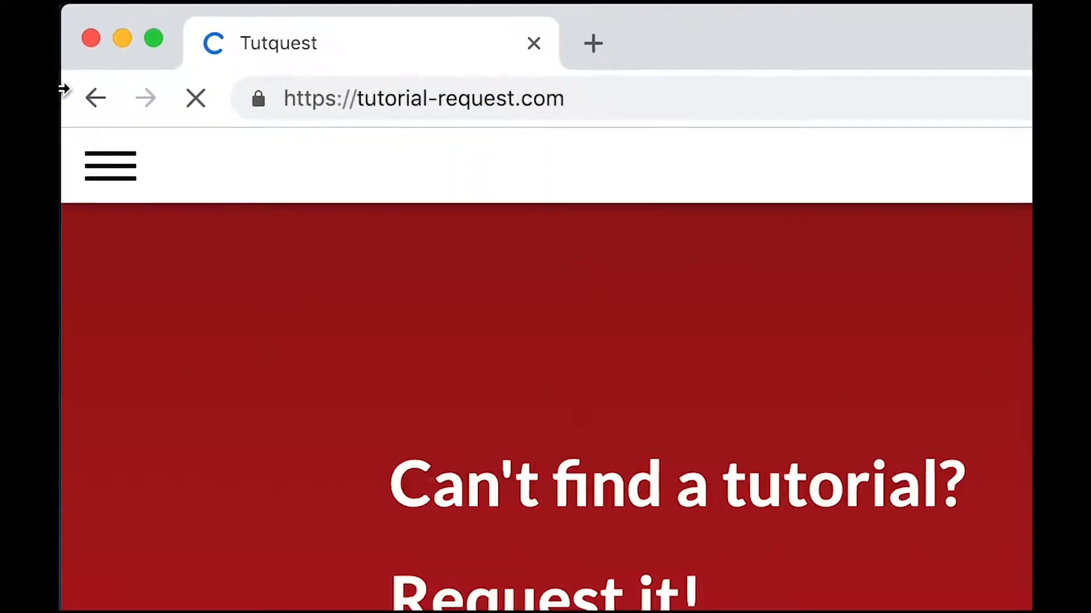
Upvote the 'Create your own Prefabs in Unity' request and post the comment 'This would be awesome!'.
scroll("down", 3)
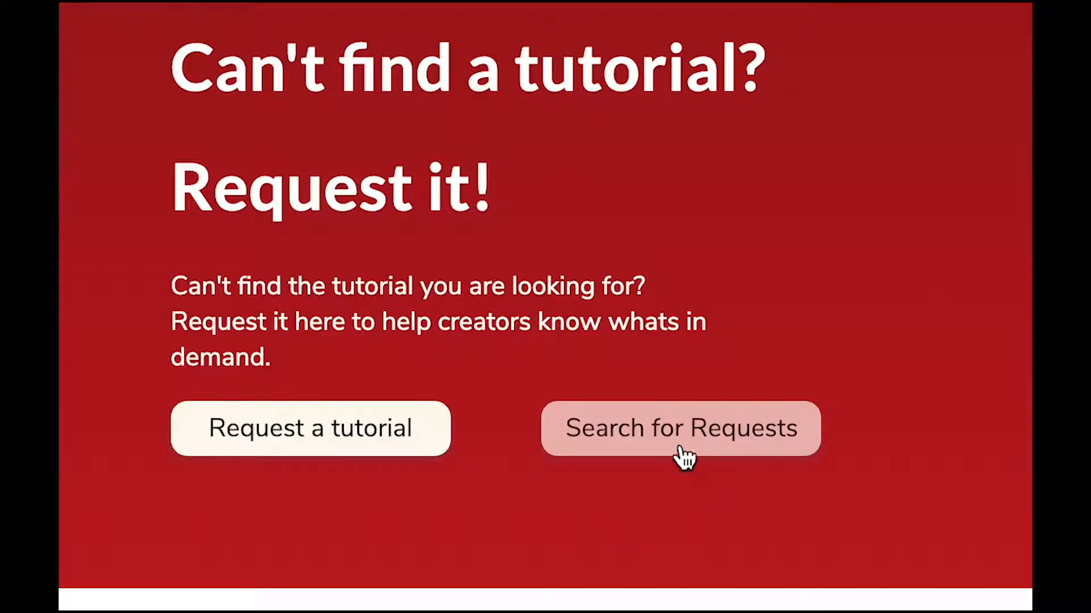
left_click(679, 428)
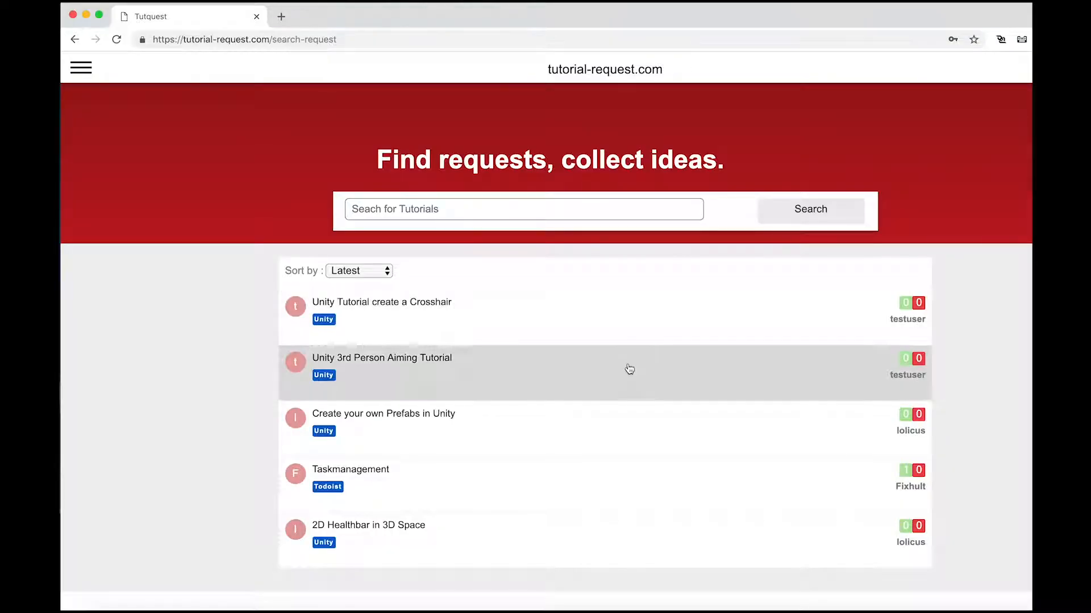
left_click(383, 413)
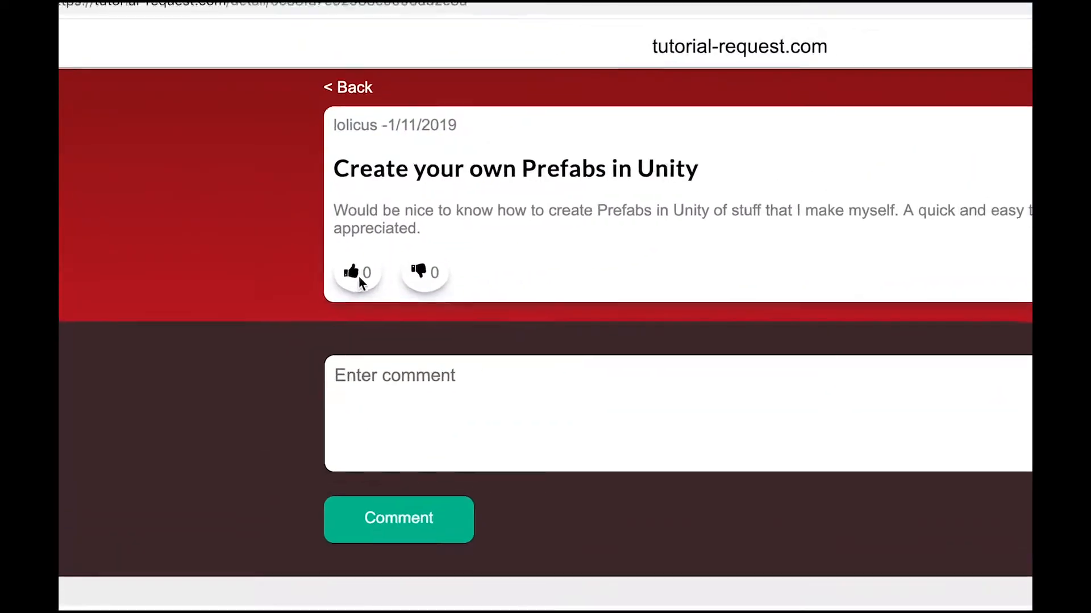
left_click(352, 271)
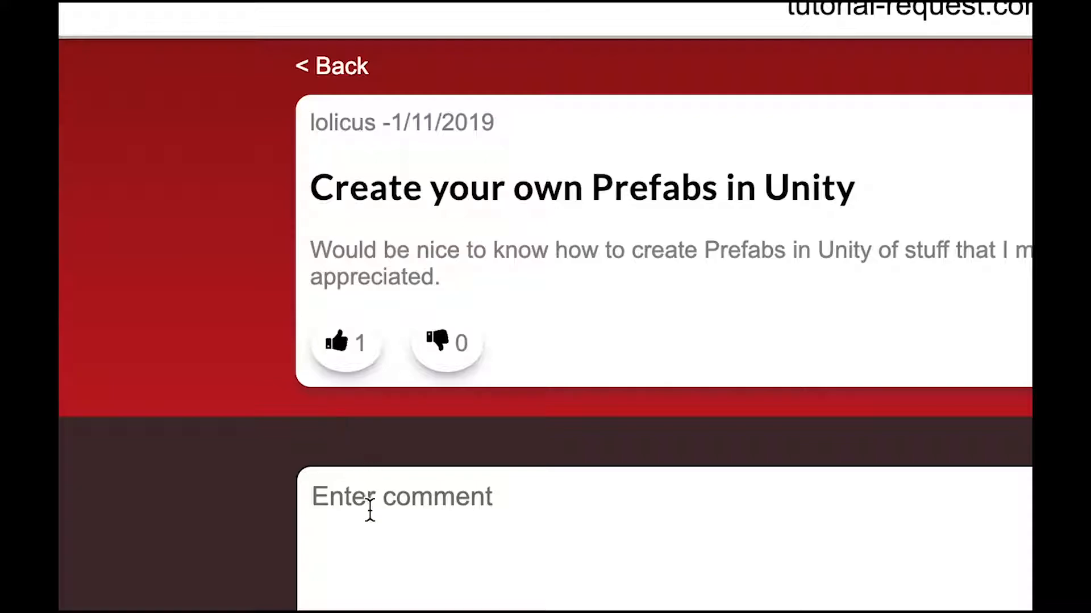
type("This would be awesome!")
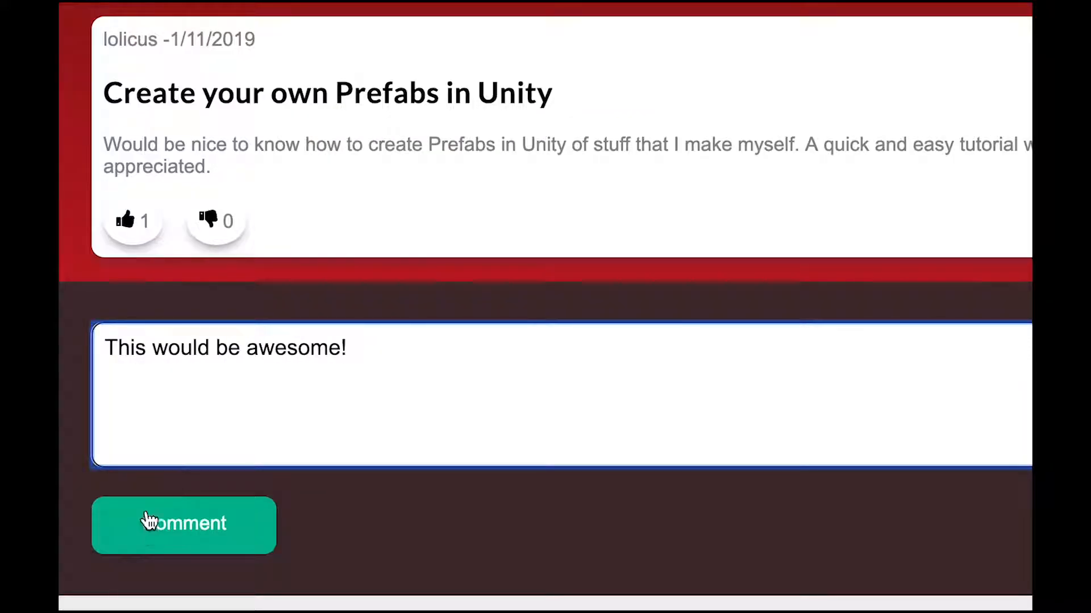
left_click(184, 524)
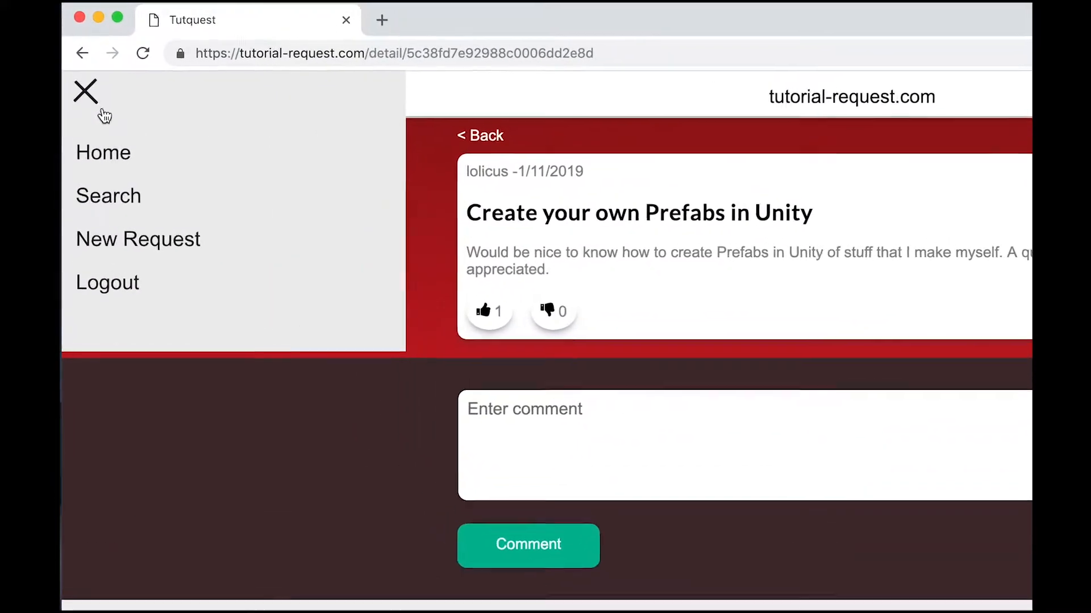
Start a new request with topic Unity and a description beginning 'I would love to see a tuto'.
left_click(138, 239)
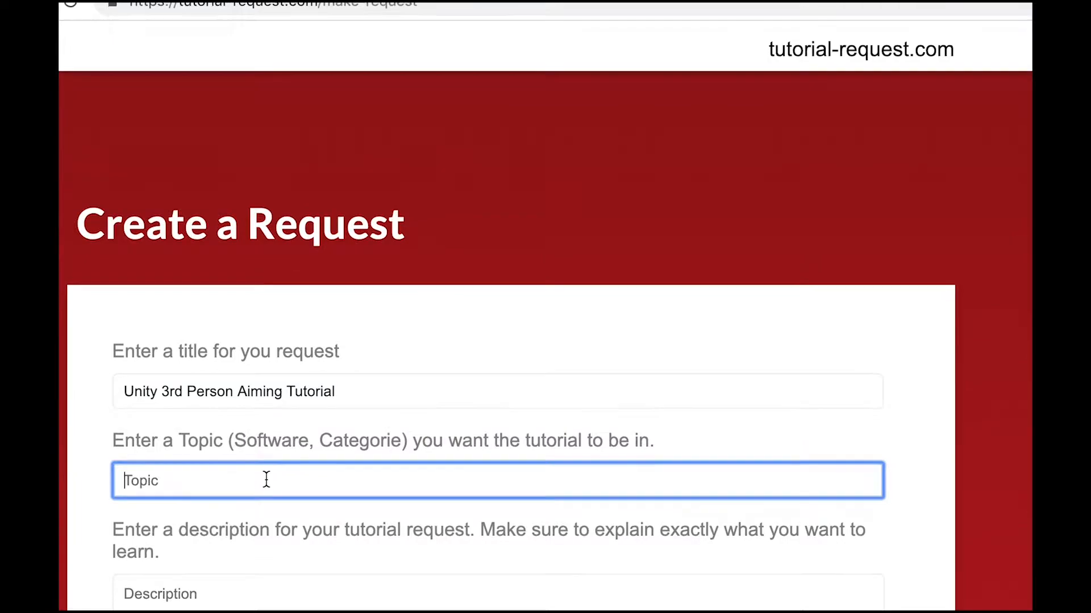
type("Unity")
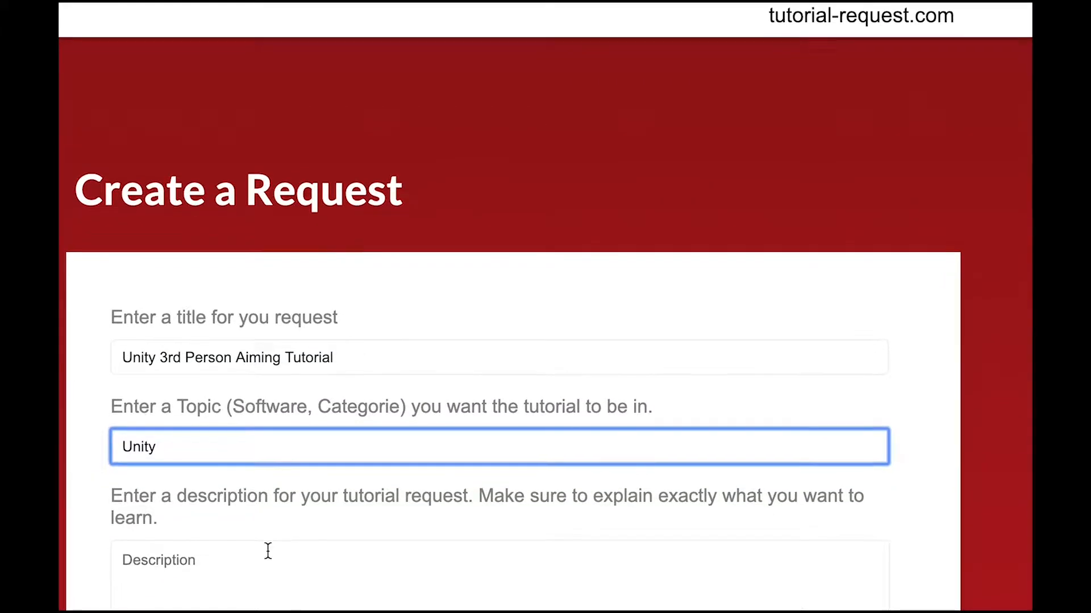
type("I would love to see a tuto")
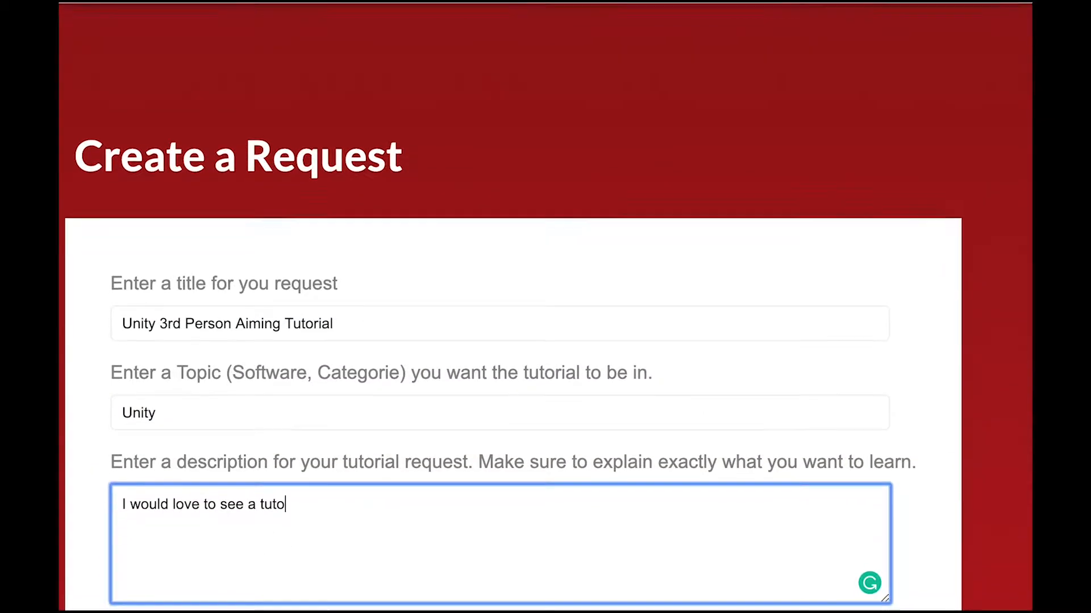